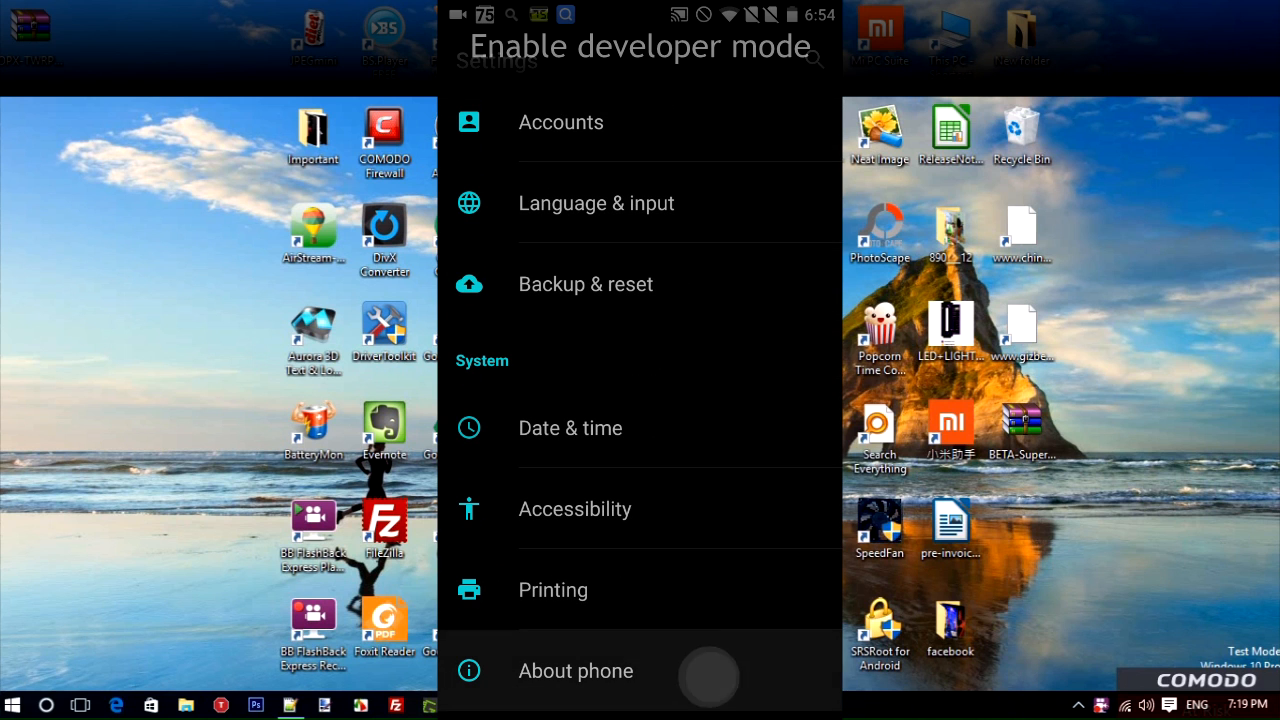
Tap Build number in About phone to enable developer mode, then return to Settings.
{"action": "left_click", "coordinate": [575, 671]}
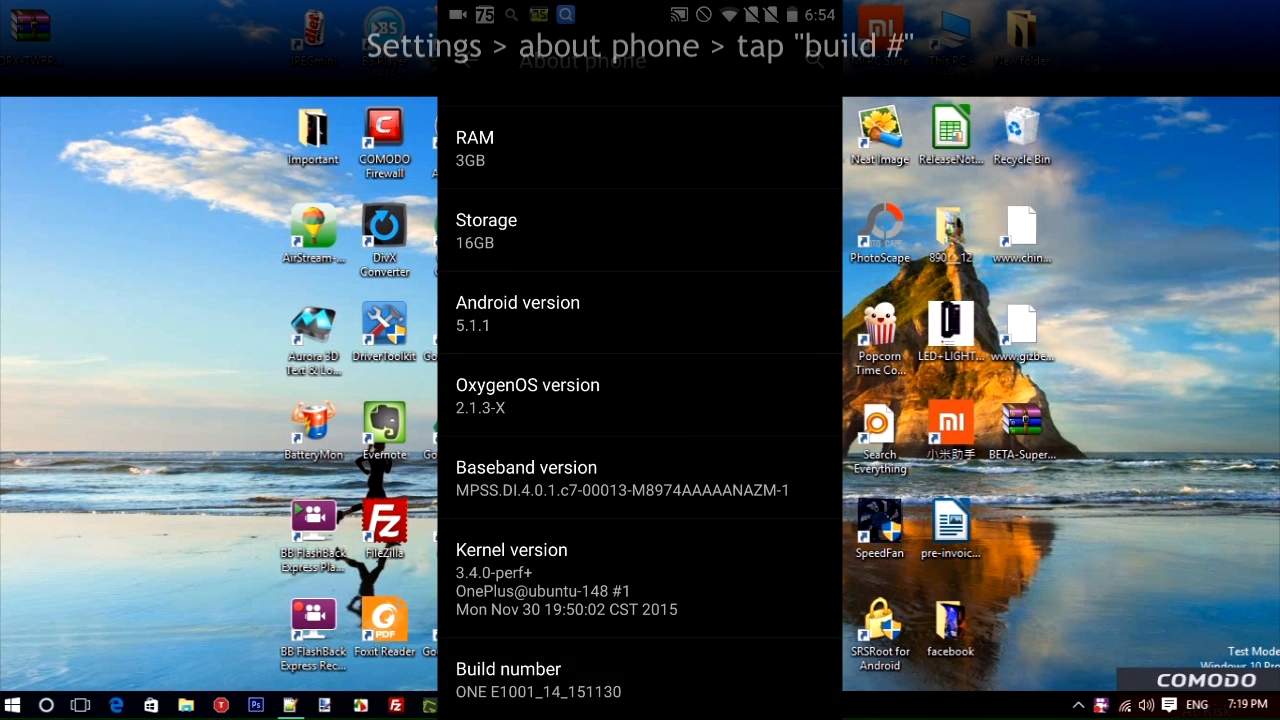
{"action": "left_click", "coordinate": [538, 680]}
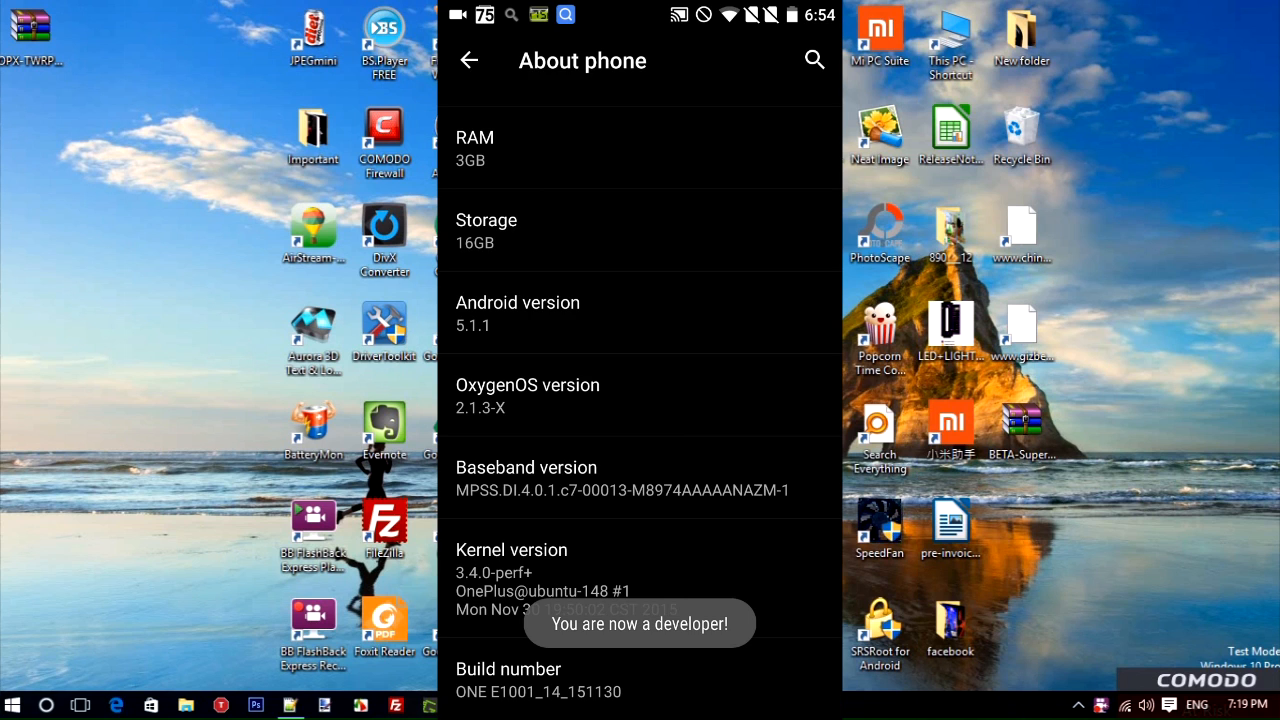
{"action": "left_click", "coordinate": [470, 60]}
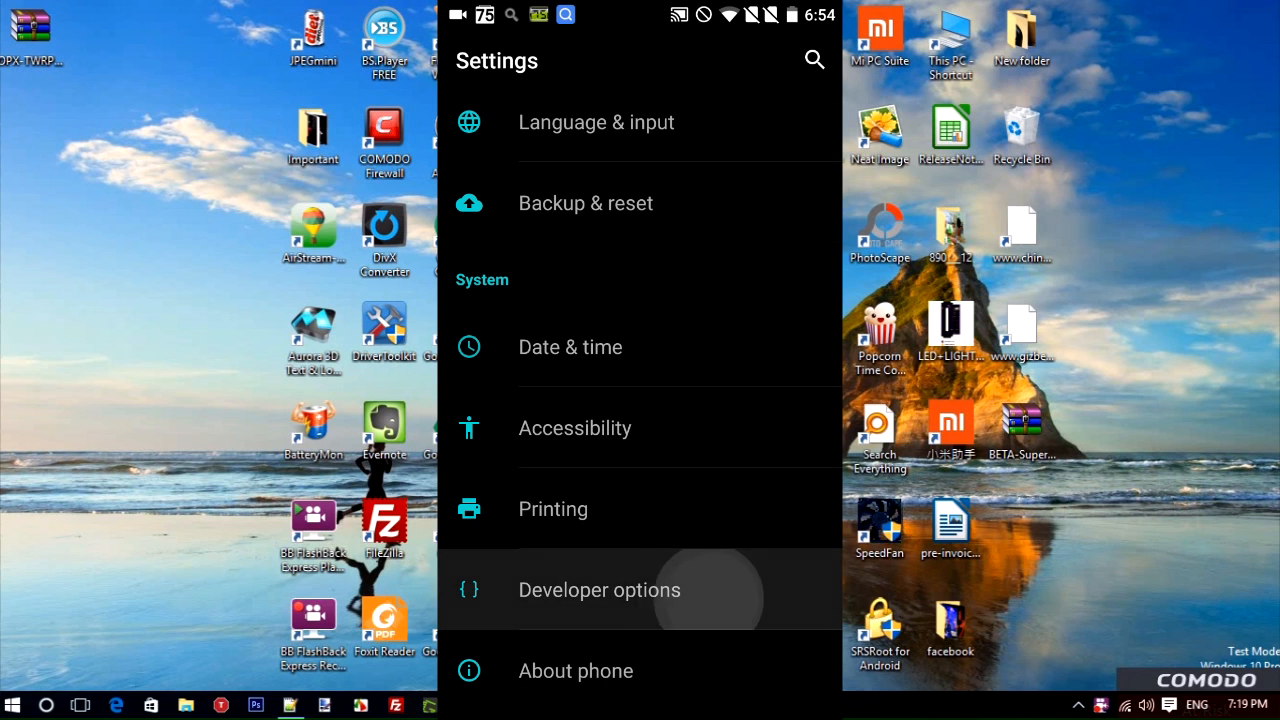
Switch Developer options on and confirm allowing development settings.
{"action": "left_click", "coordinate": [599, 590]}
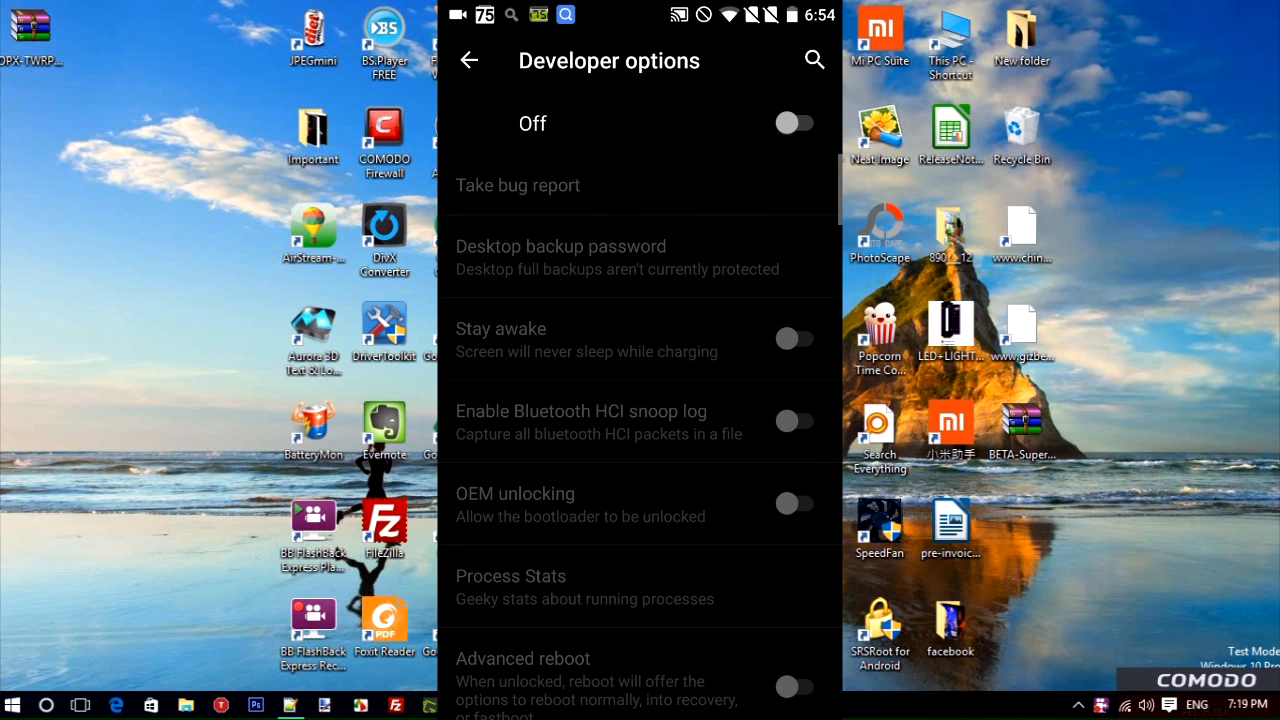
{"action": "left_click", "coordinate": [795, 122]}
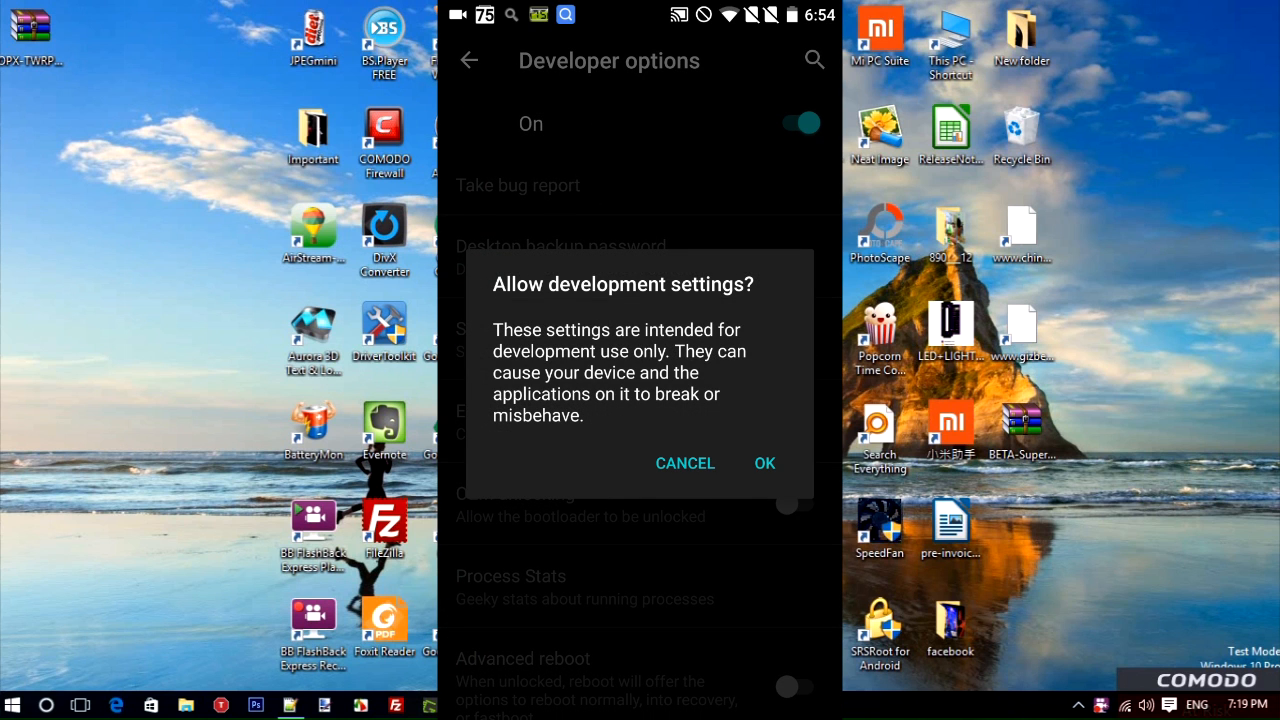
{"action": "left_click", "coordinate": [764, 463]}
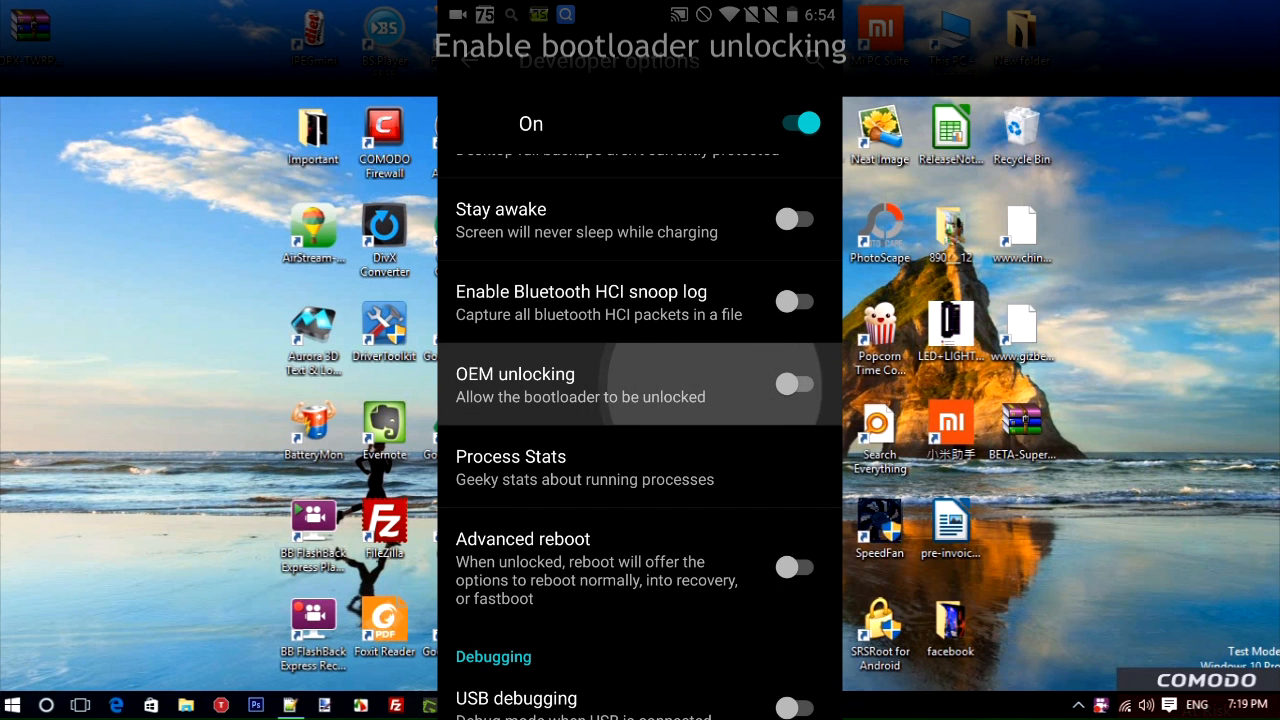
Enable OEM unlocking and USB debugging, confirming both warnings.
{"action": "left_click", "coordinate": [795, 384]}
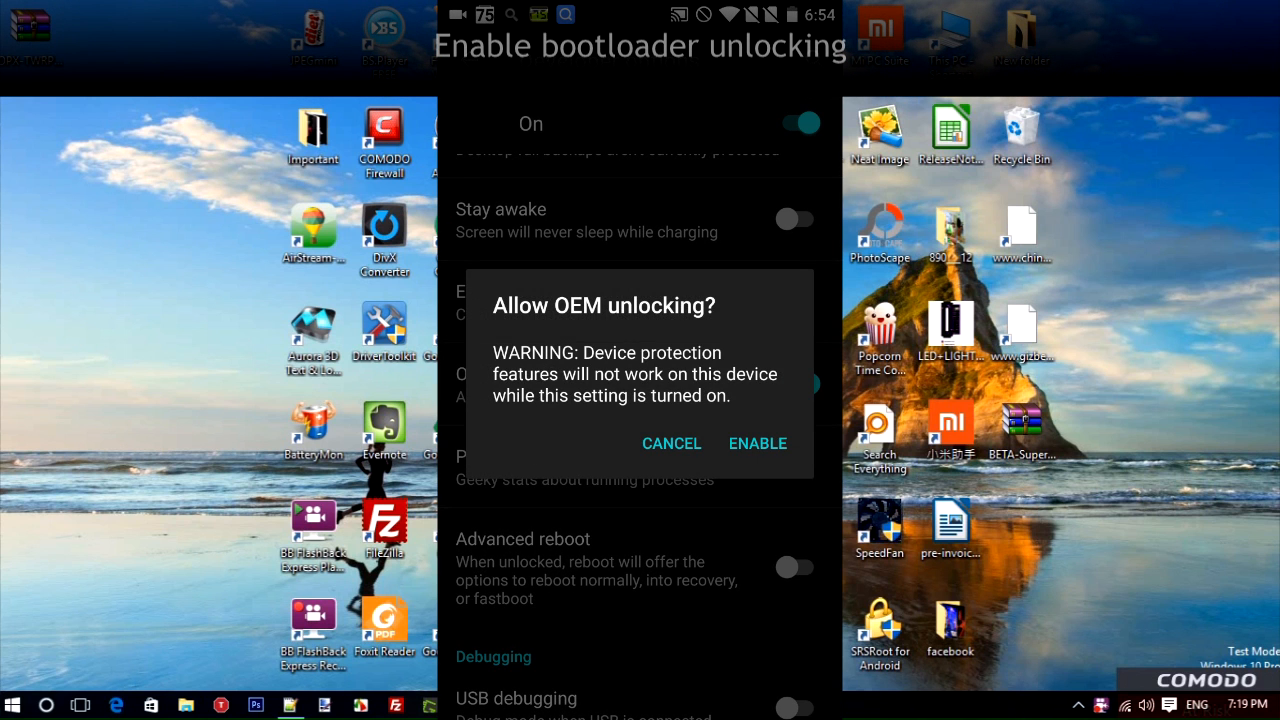
{"action": "left_click", "coordinate": [757, 443]}
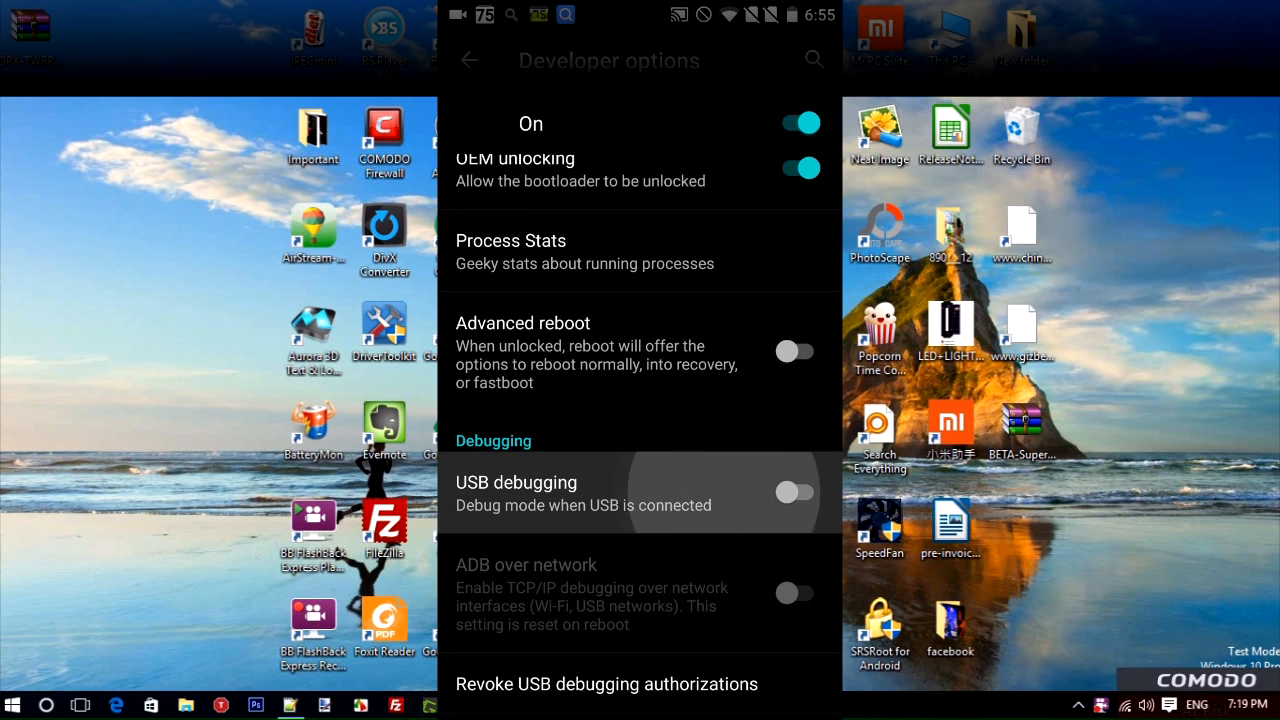
{"action": "left_click", "coordinate": [796, 492]}
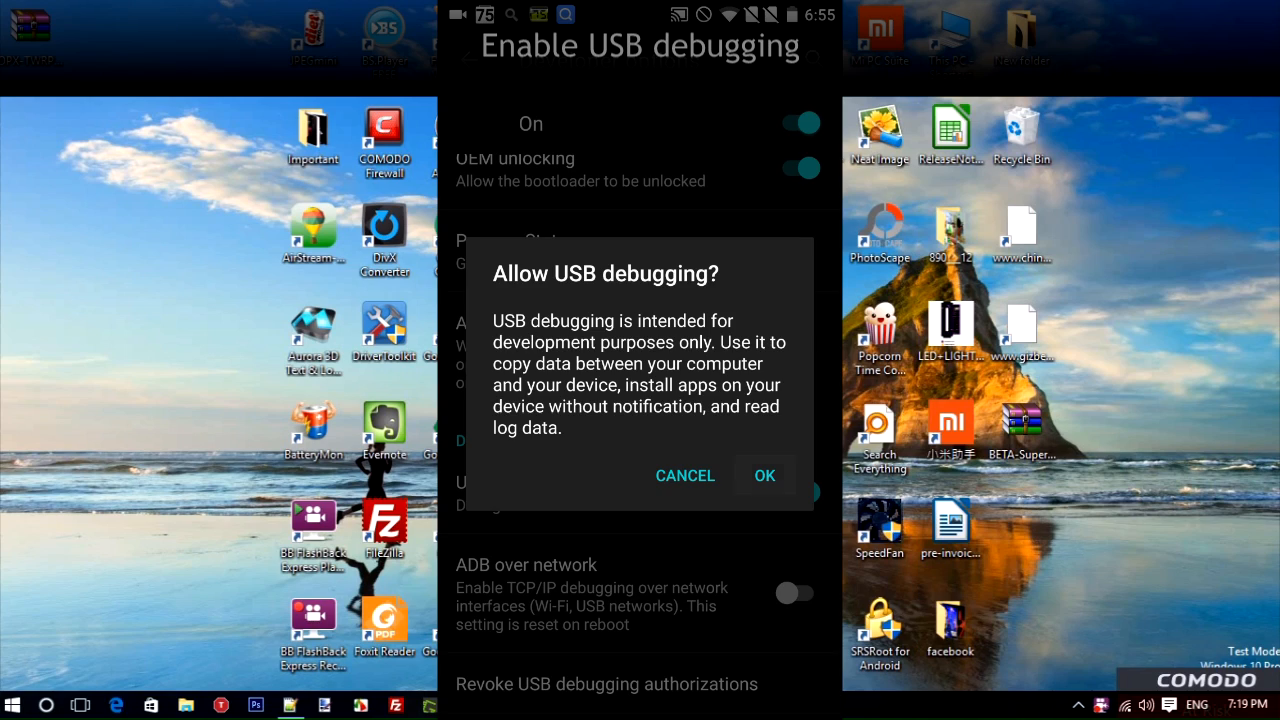
{"action": "left_click", "coordinate": [764, 475]}
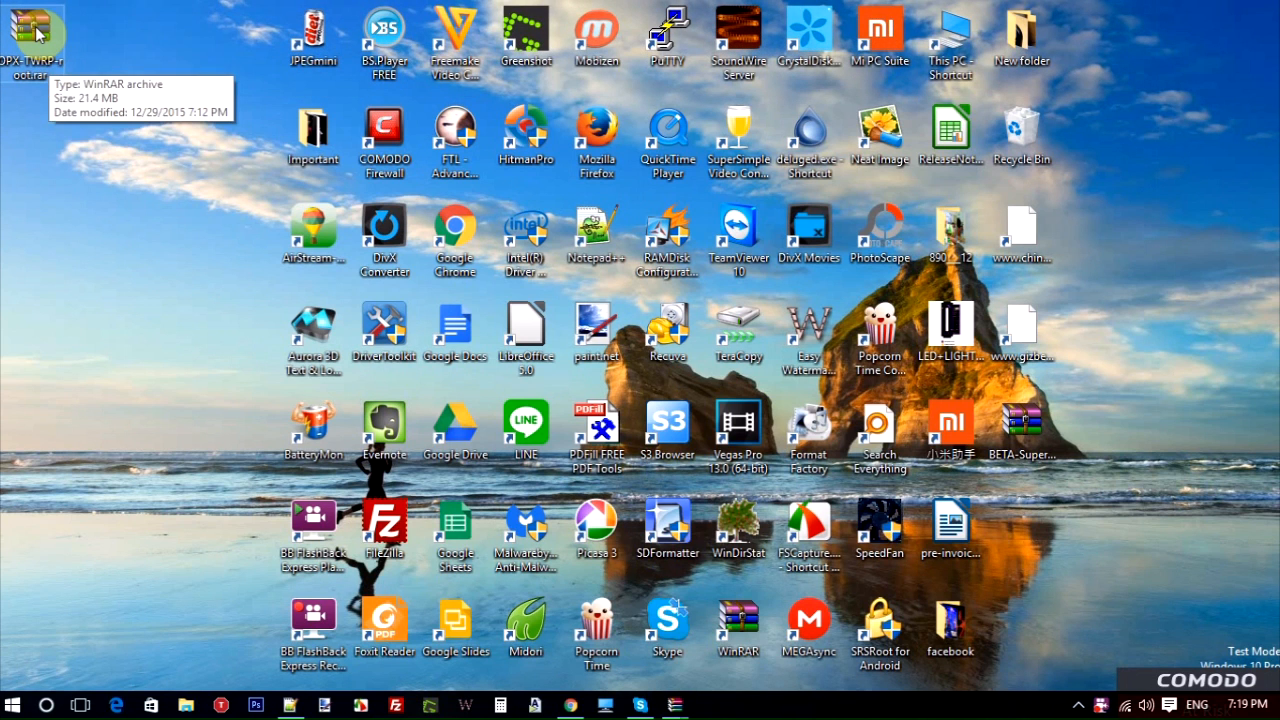
Open OPX-TWRP-root.rar, dismiss the trial notice, review its files and run adb-setup-1.4.3.exe.
{"action": "double_click", "coordinate": [33, 35]}
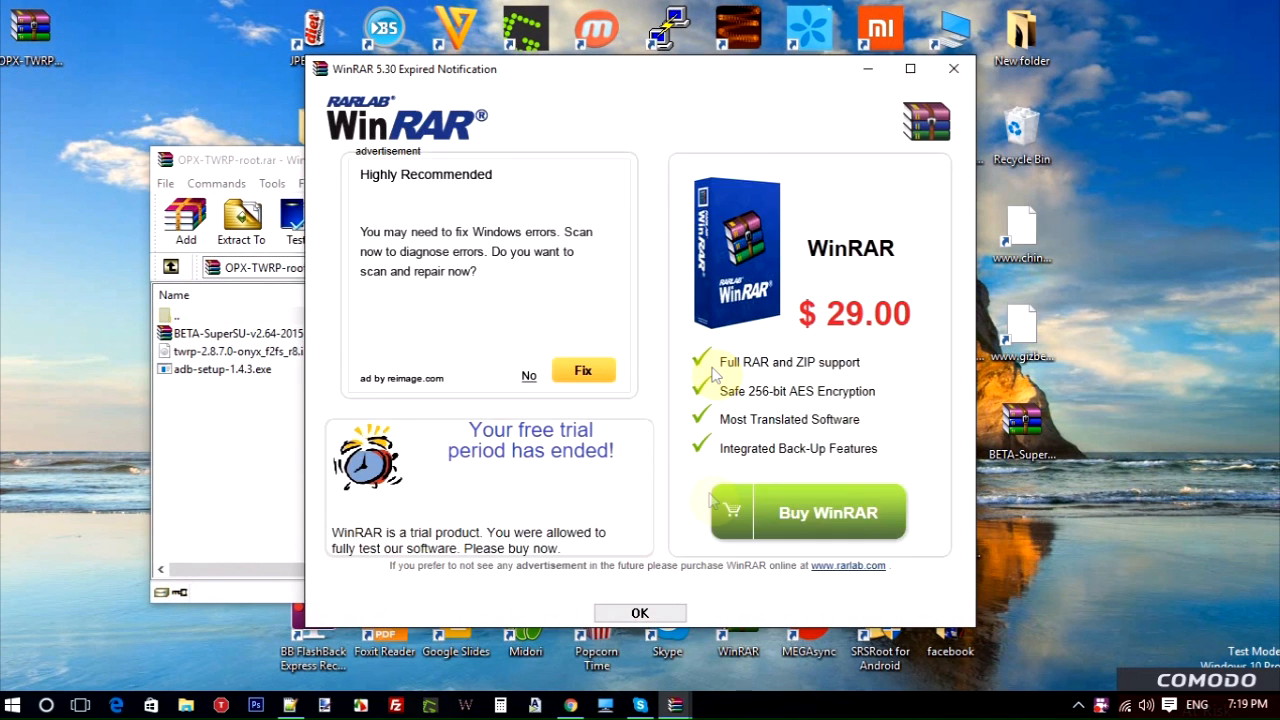
{"action": "left_click", "coordinate": [639, 613]}
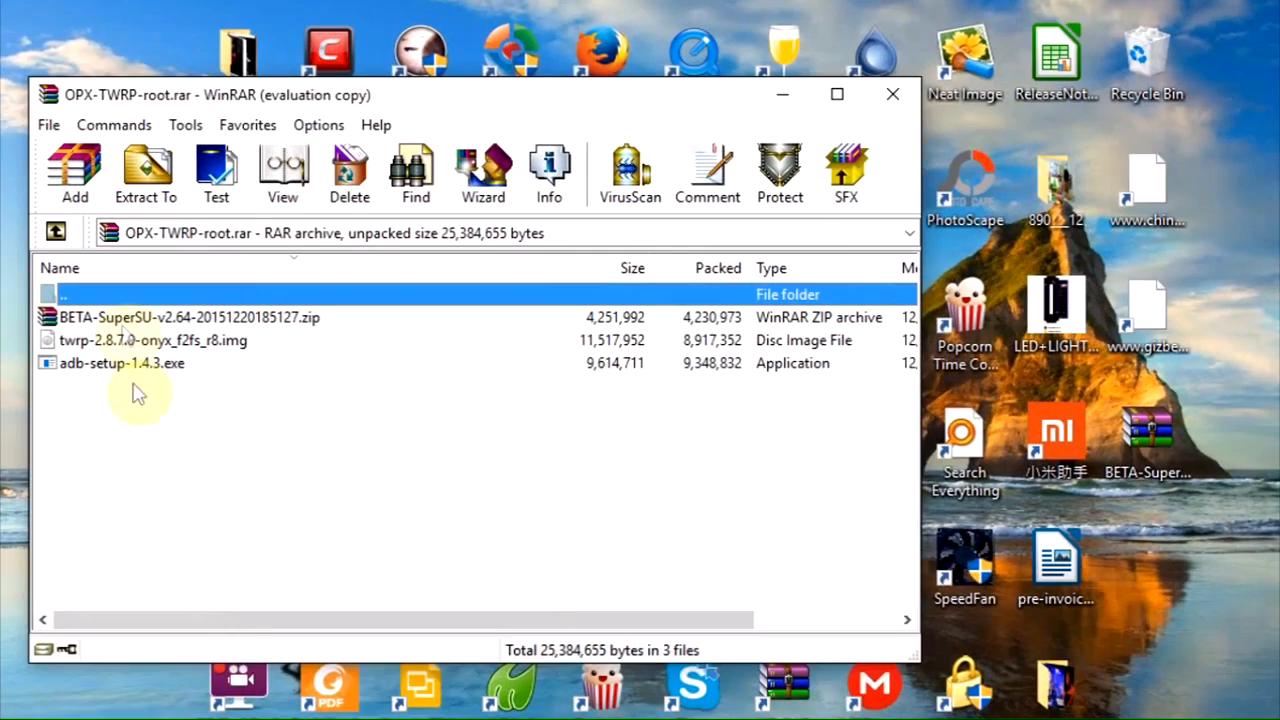
{"action": "left_click", "coordinate": [190, 317]}
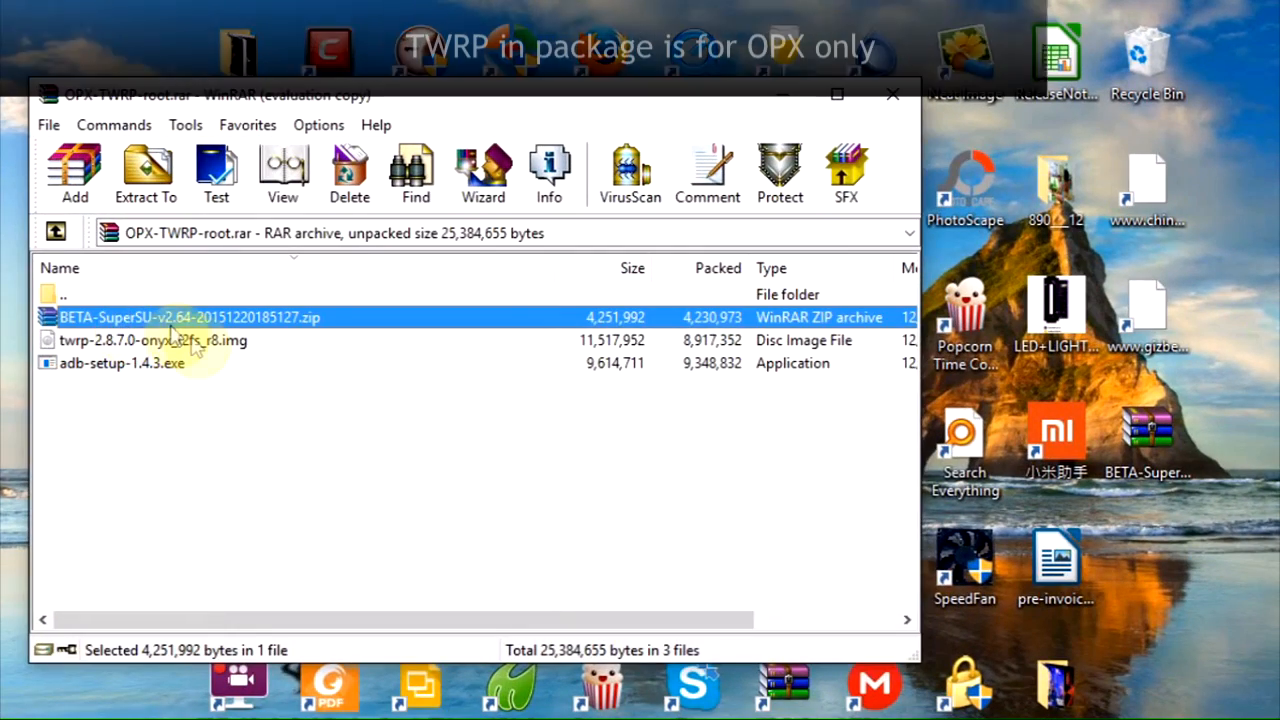
{"action": "left_click", "coordinate": [153, 340]}
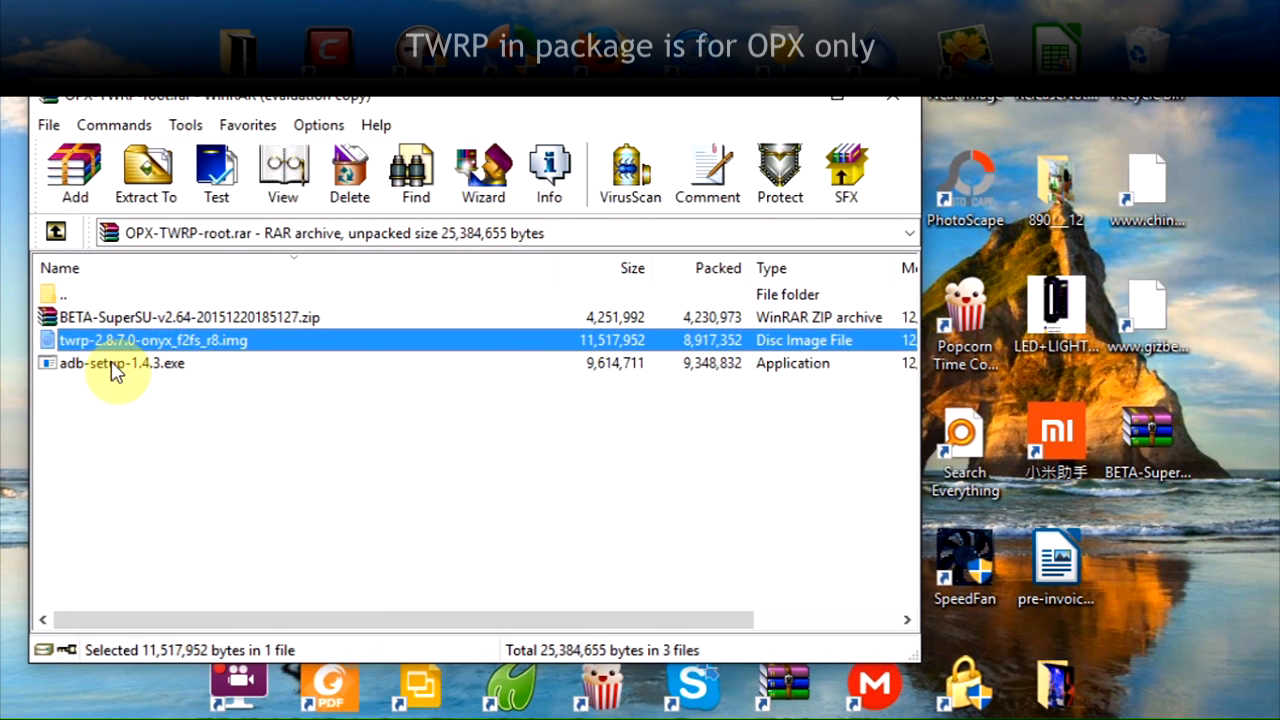
{"action": "left_click", "coordinate": [121, 363]}
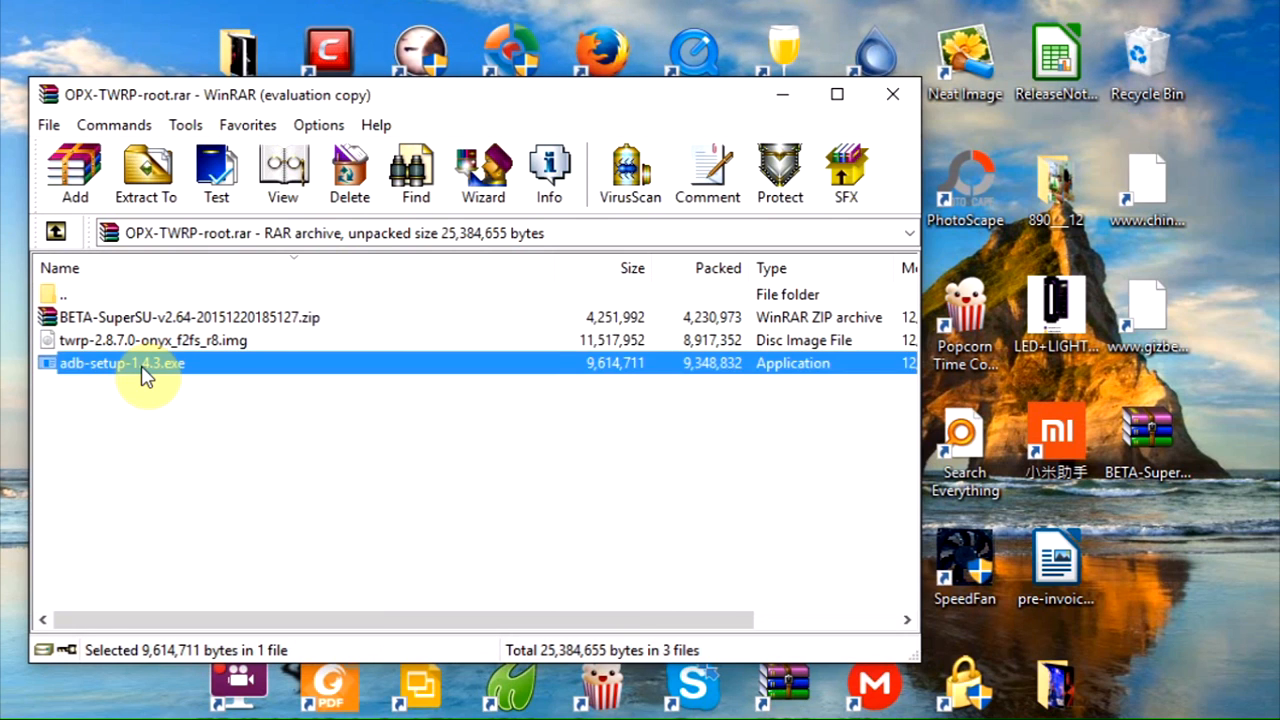
{"action": "double_click", "coordinate": [121, 363]}
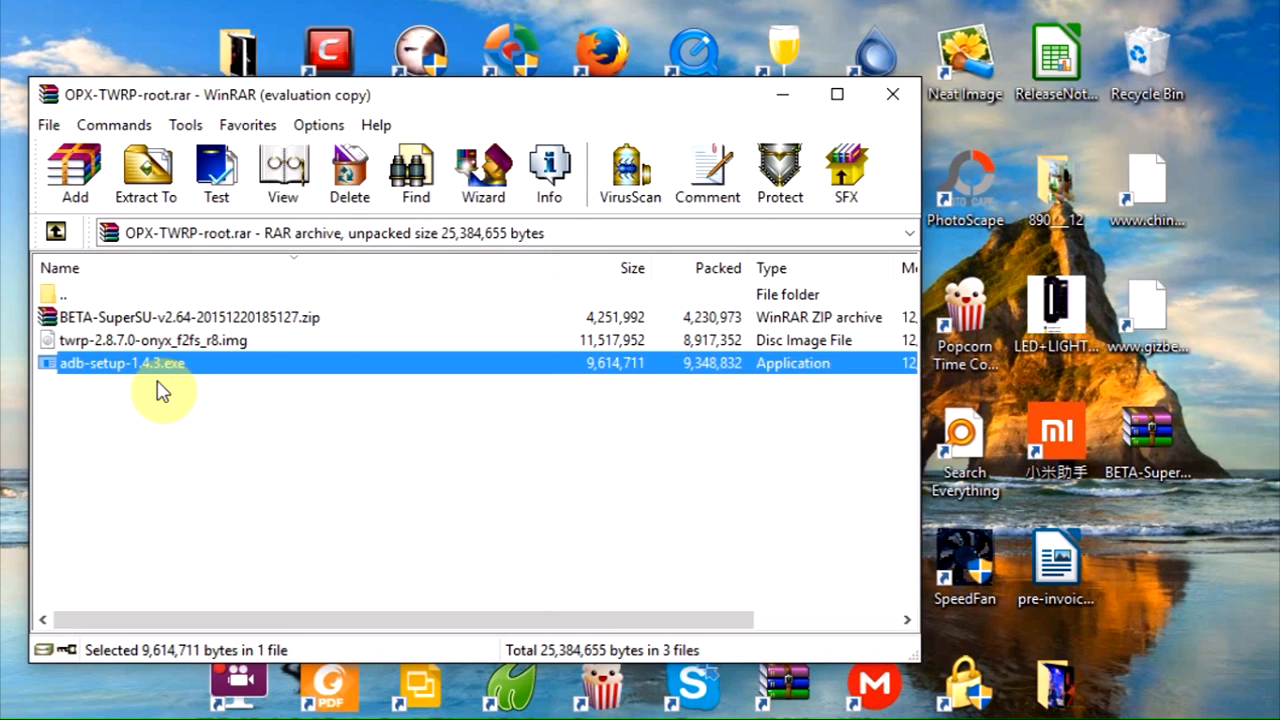
{"action": "mouse_move", "coordinate": [170, 385]}
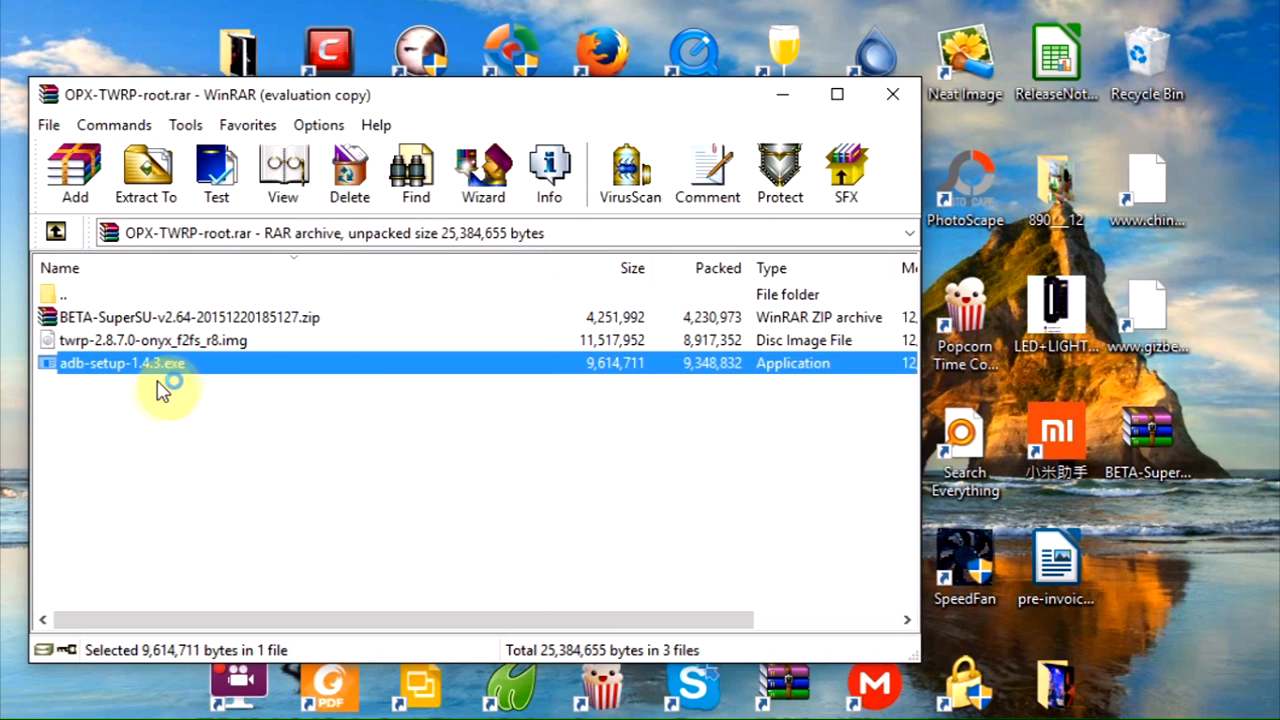
Launch adb-setup-1.4.3.exe and answer Y to both the ADB/Fastboot and system-wide prompts.
{"action": "double_click", "coordinate": [122, 362]}
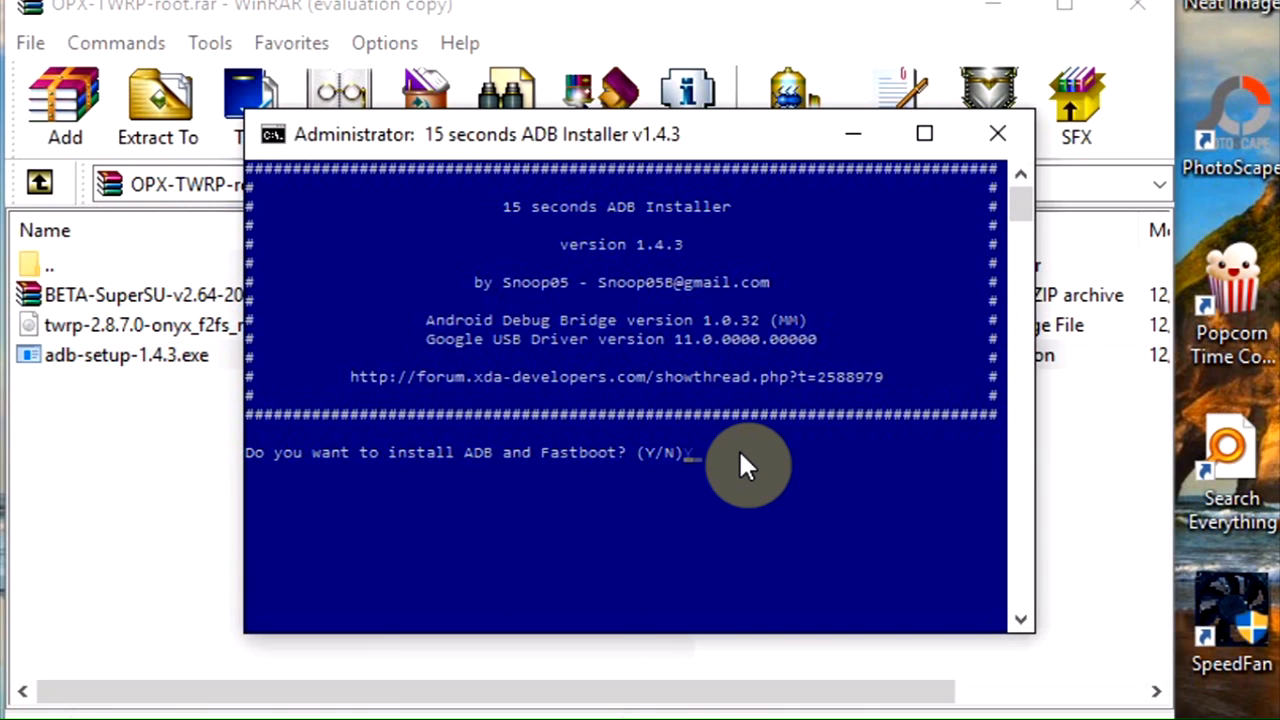
{"action": "type", "text": "Y"}
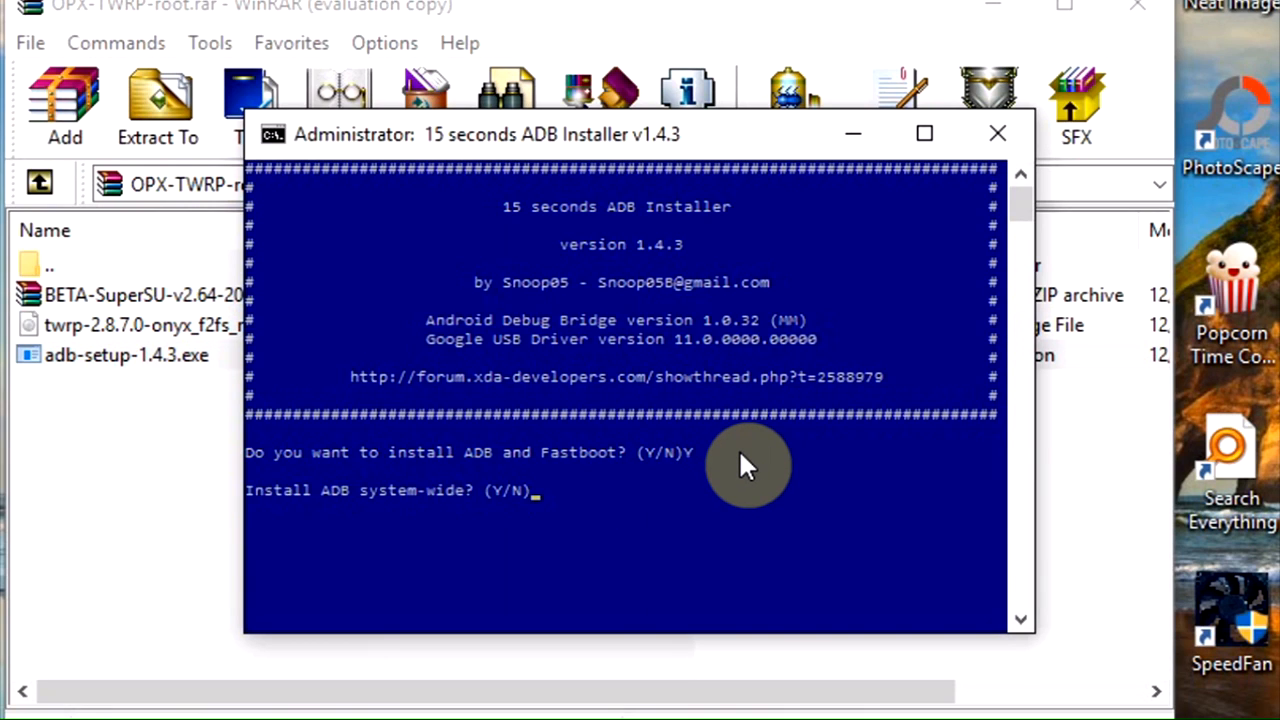
{"action": "type", "text": "Y/N)Y"}
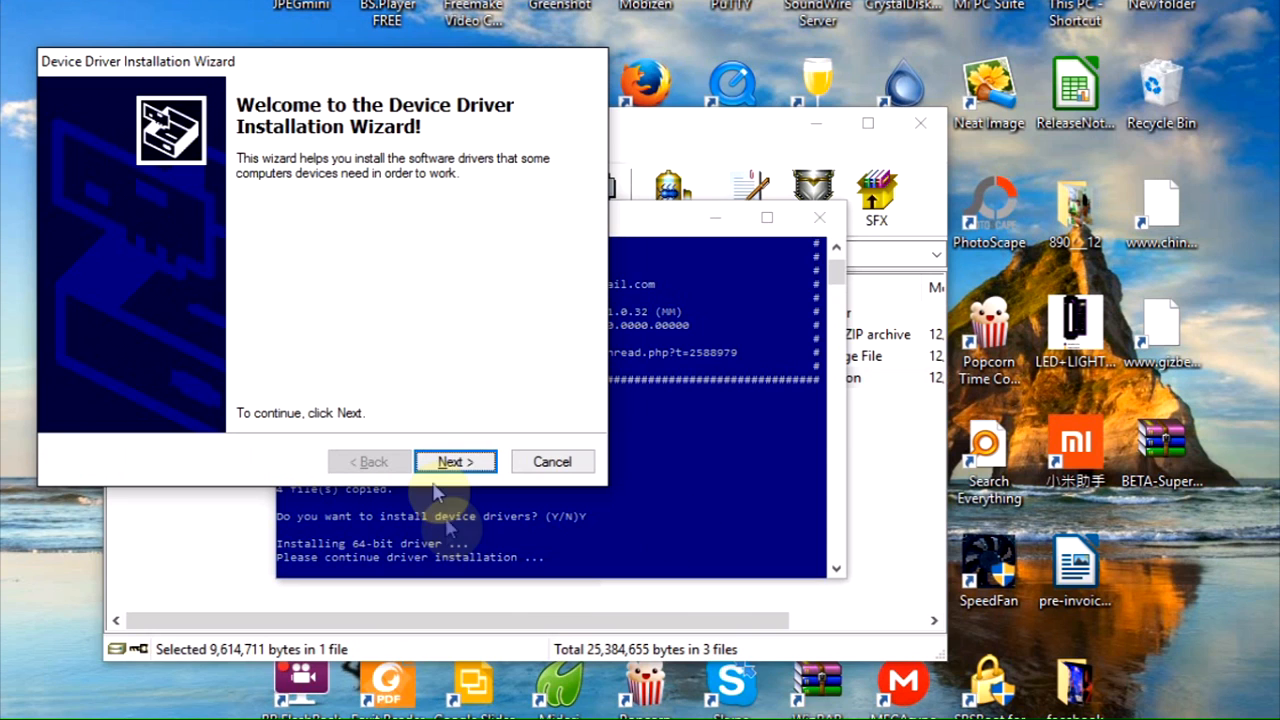
Approve the Google Android USB driver install and close the completed wizard.
{"action": "left_click", "coordinate": [455, 461]}
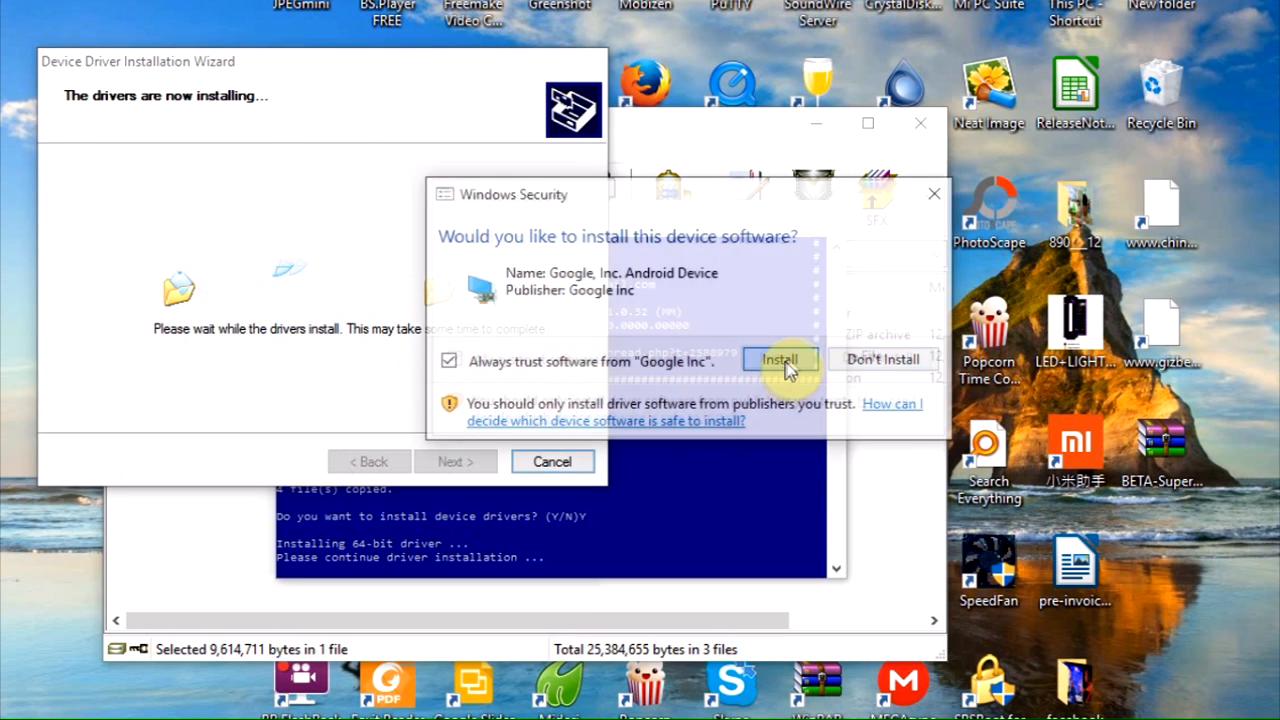
{"action": "left_click", "coordinate": [780, 360]}
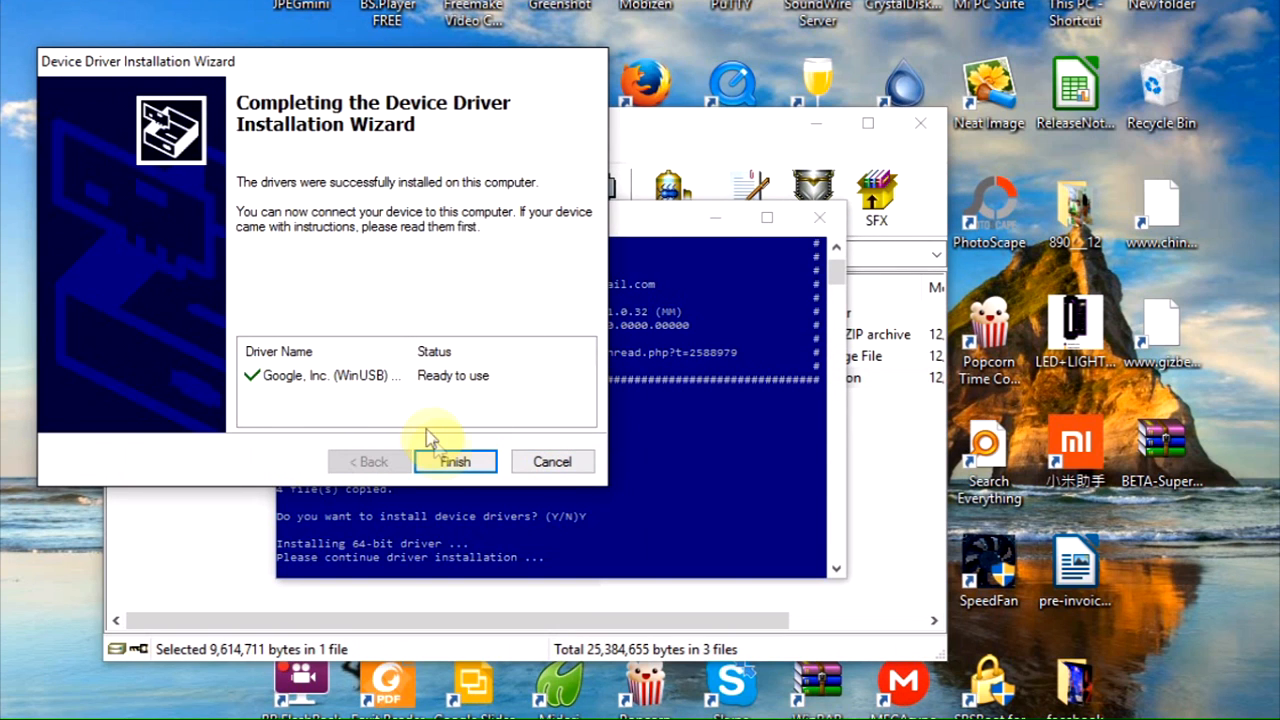
{"action": "left_click", "coordinate": [455, 461]}
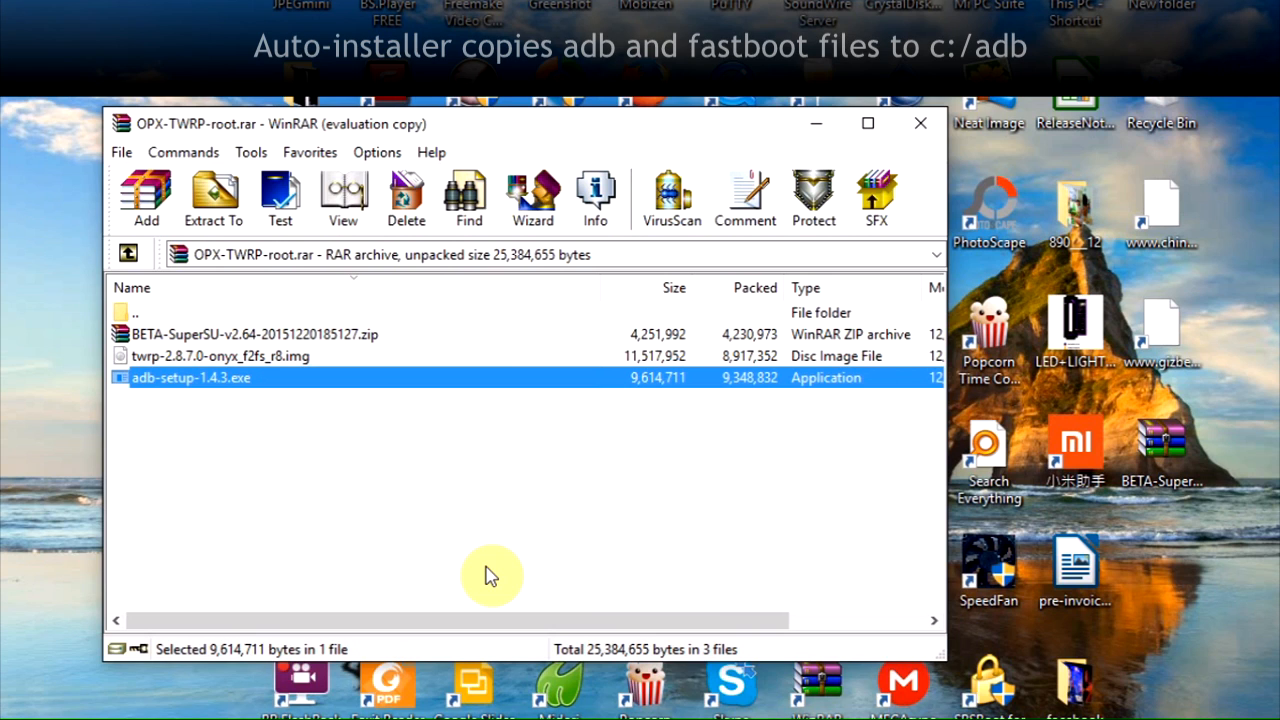
{"action": "mouse_move", "coordinate": [690, 150]}
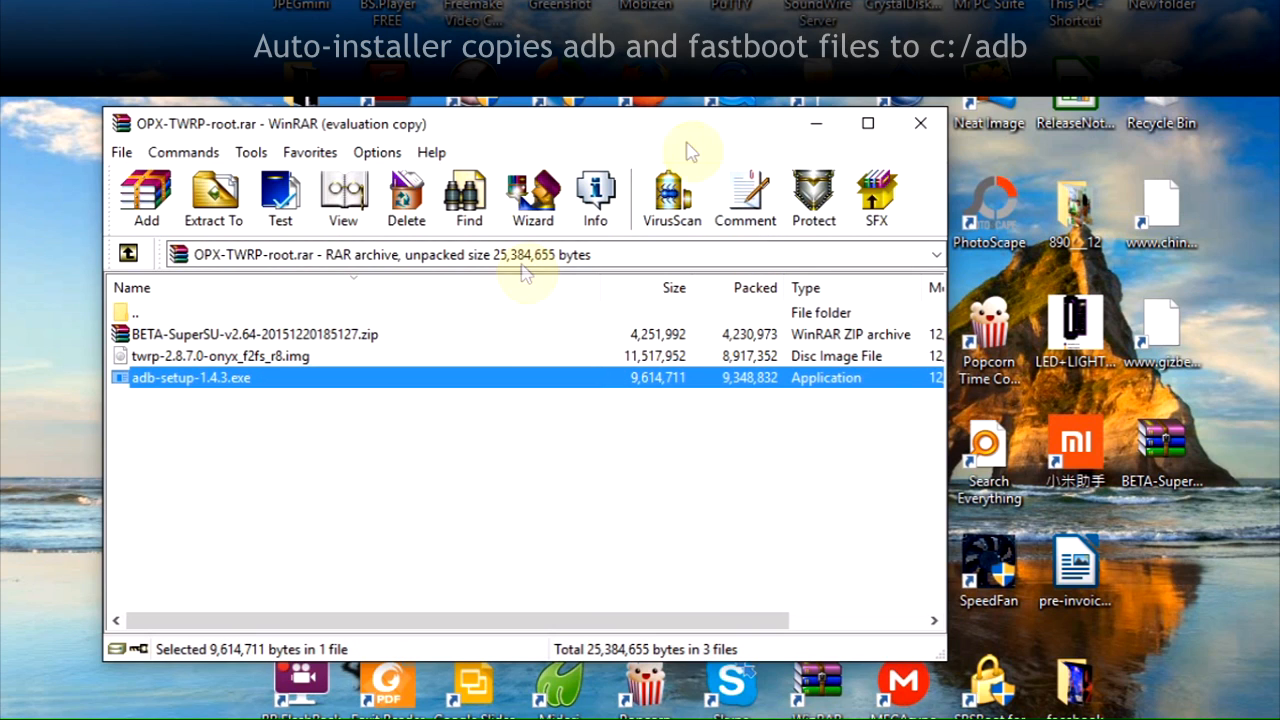
Select the TWRP image and BETA-SuperSU zip and extract both to C:\adb.
{"action": "left_click", "coordinate": [220, 356]}
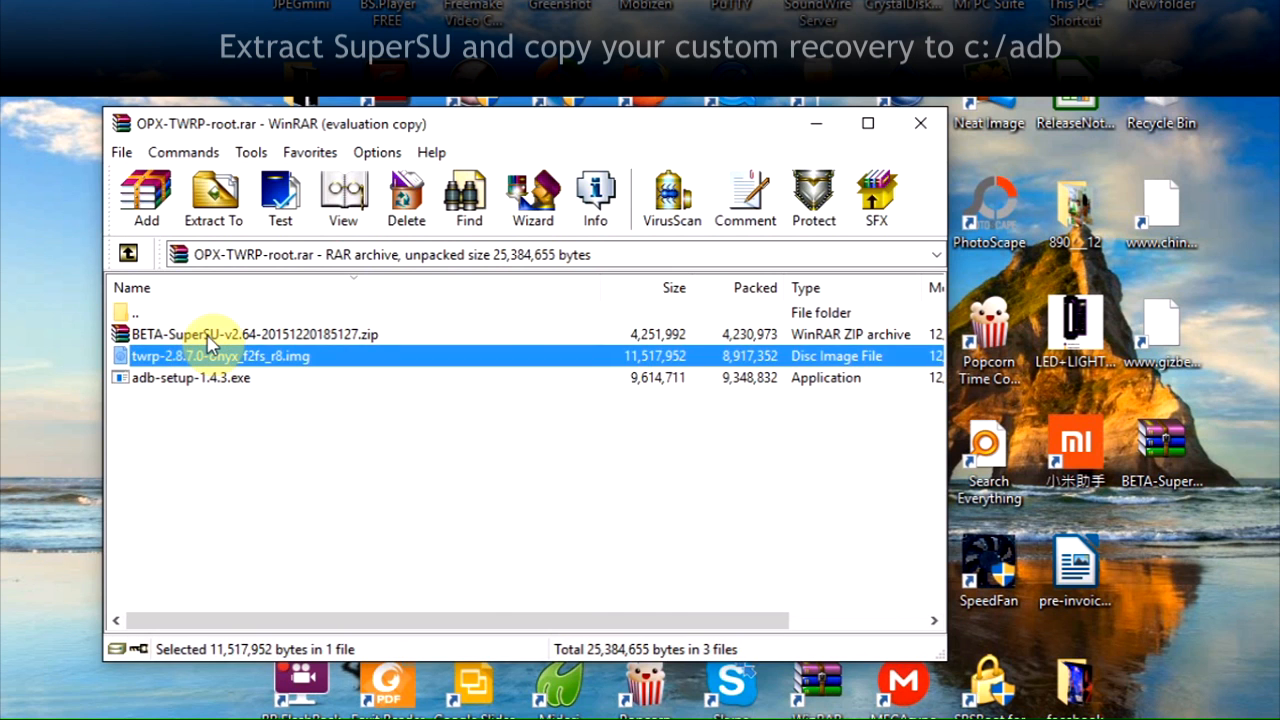
{"action": "left_click", "coordinate": [250, 334]}
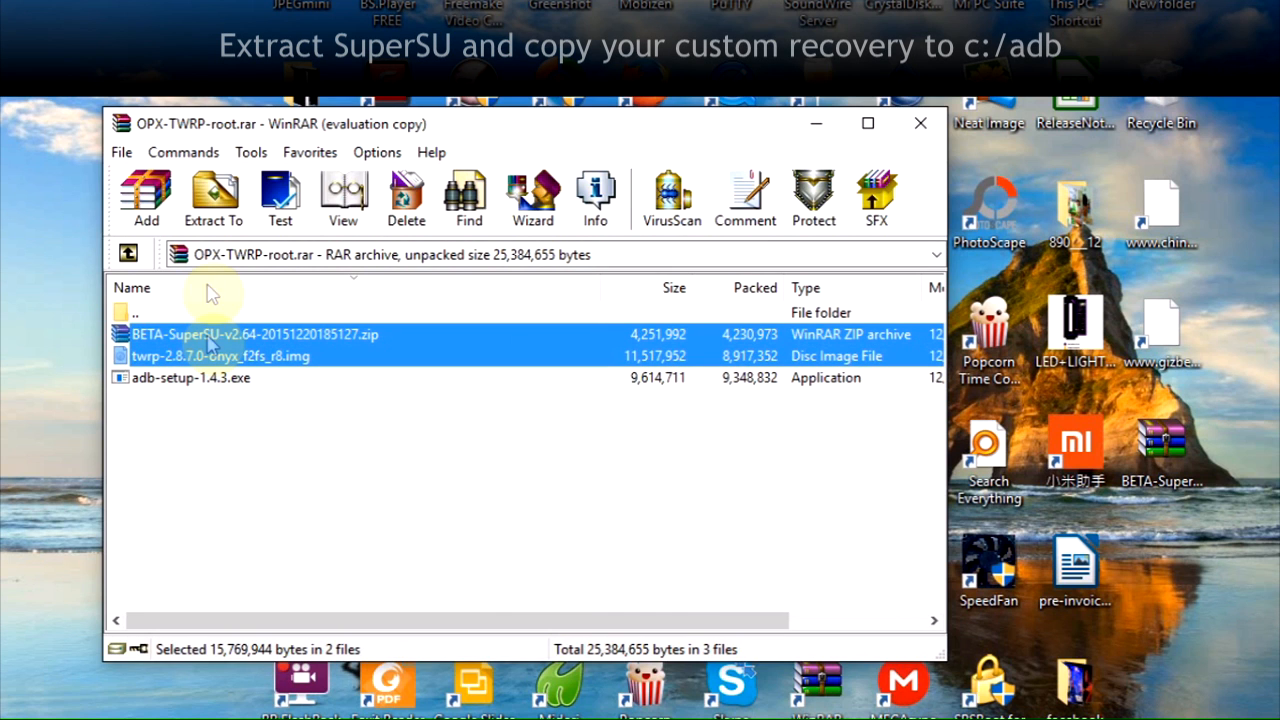
{"action": "left_click", "coordinate": [213, 197]}
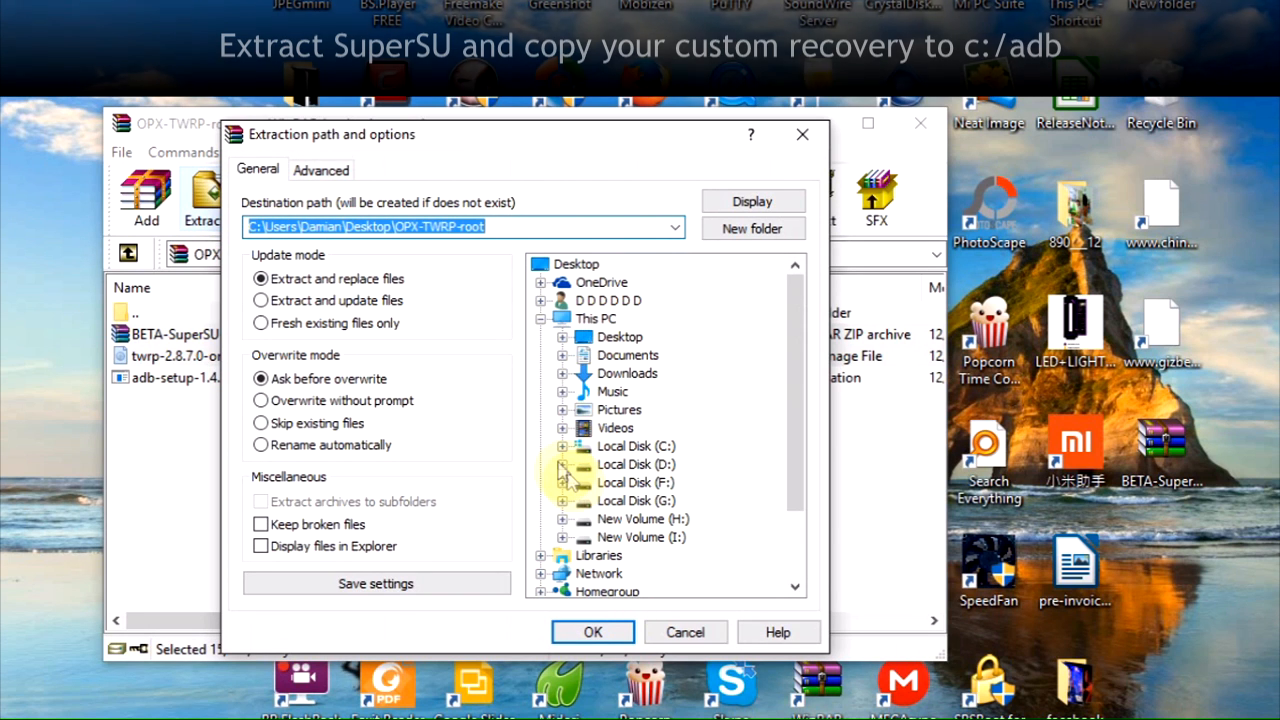
{"action": "left_click", "coordinate": [636, 446]}
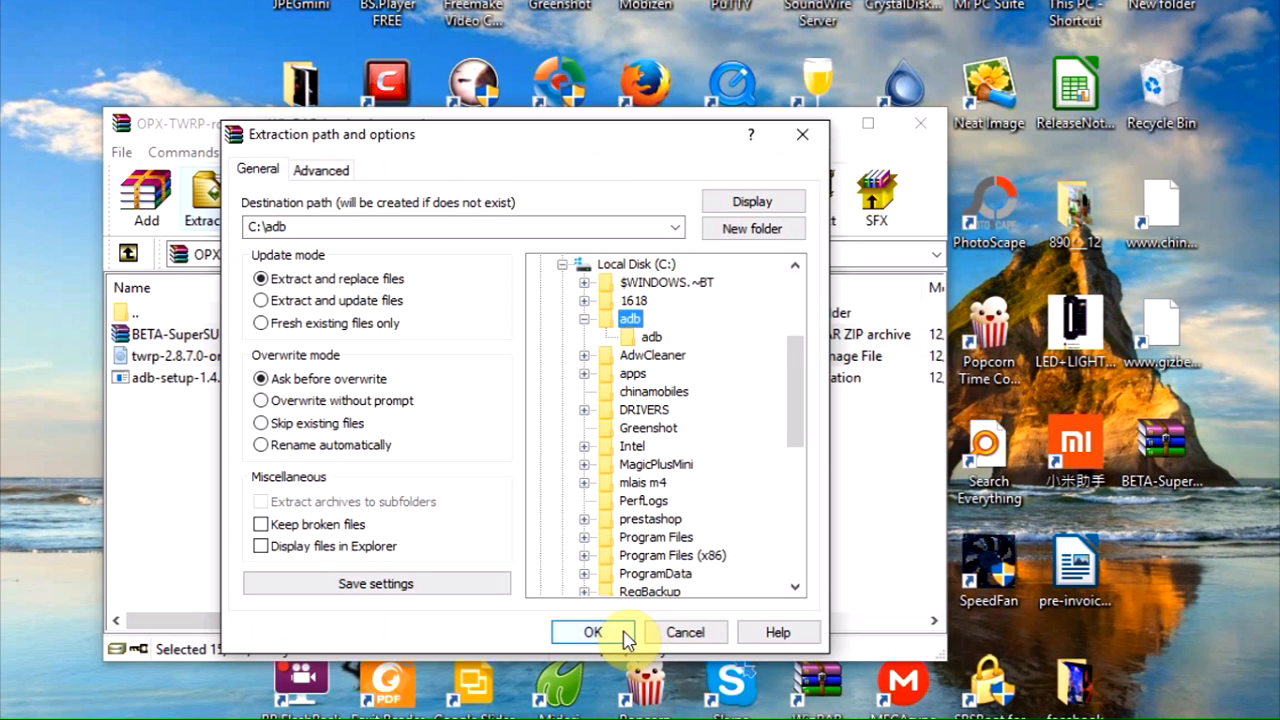
{"action": "left_click", "coordinate": [592, 632]}
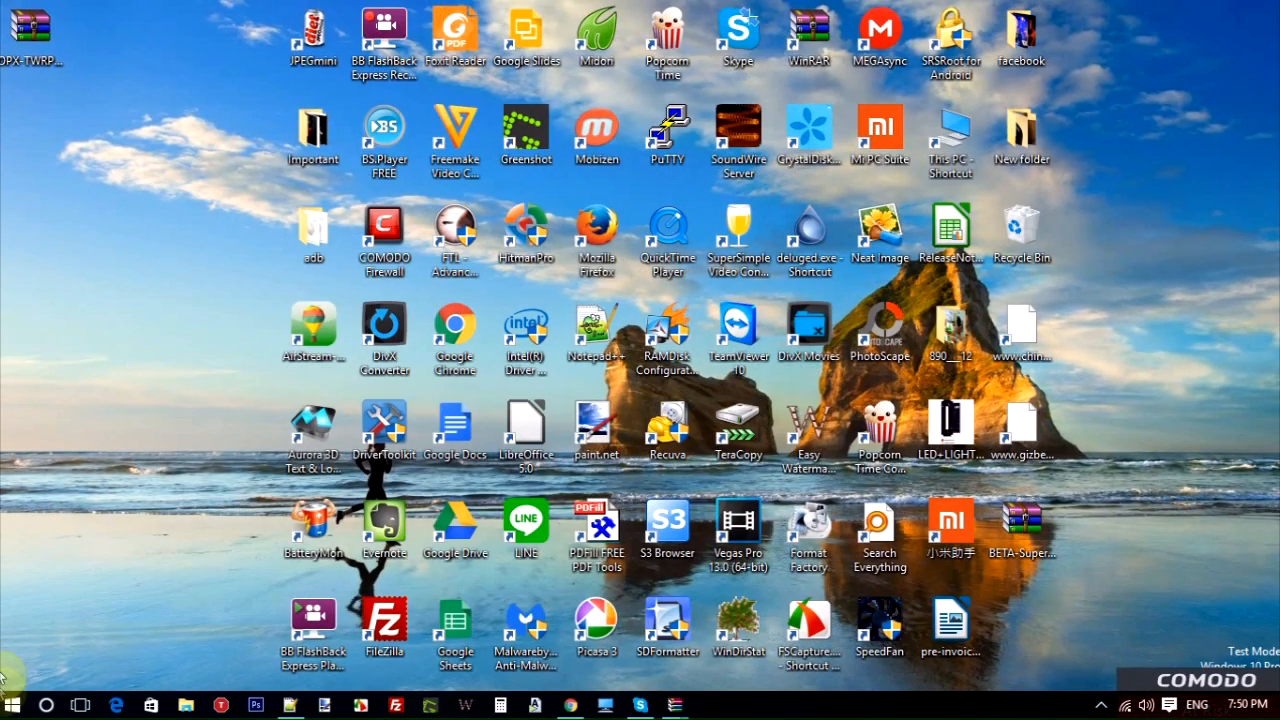
Browse File Explorer to C:\adb and open a command window in that folder.
{"action": "left_click", "coordinate": [13, 705]}
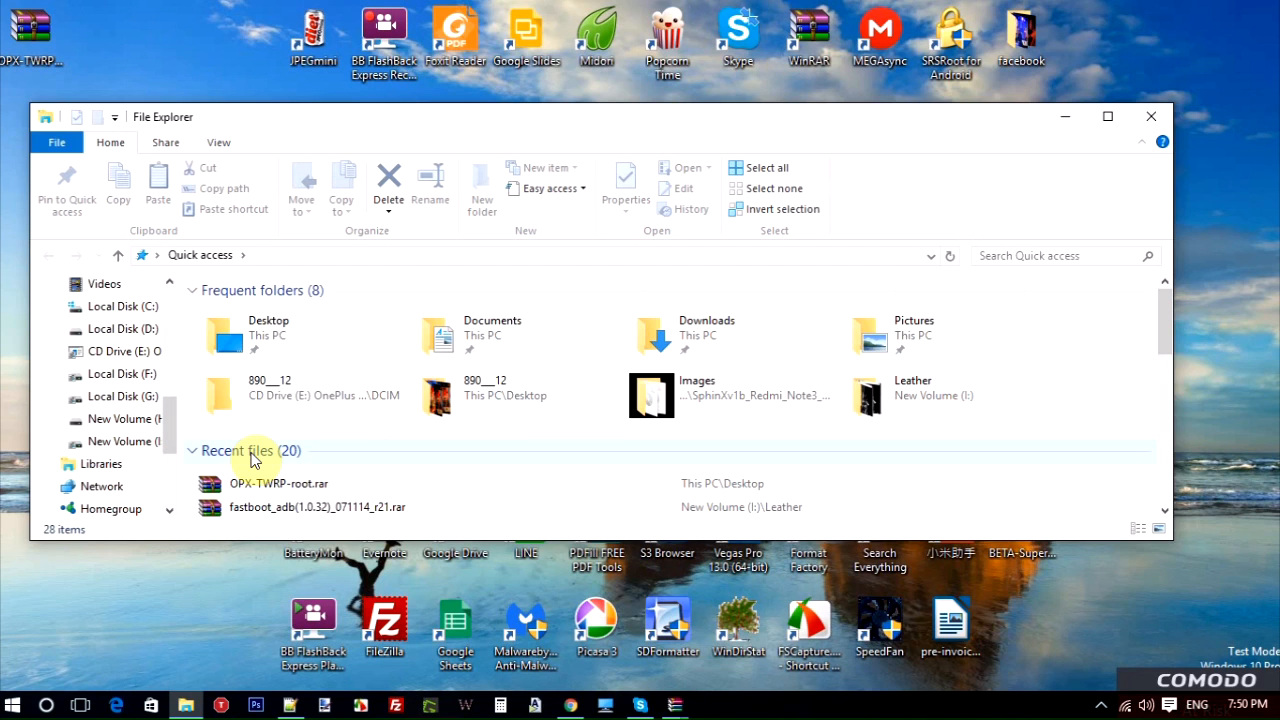
{"action": "left_click", "coordinate": [123, 306]}
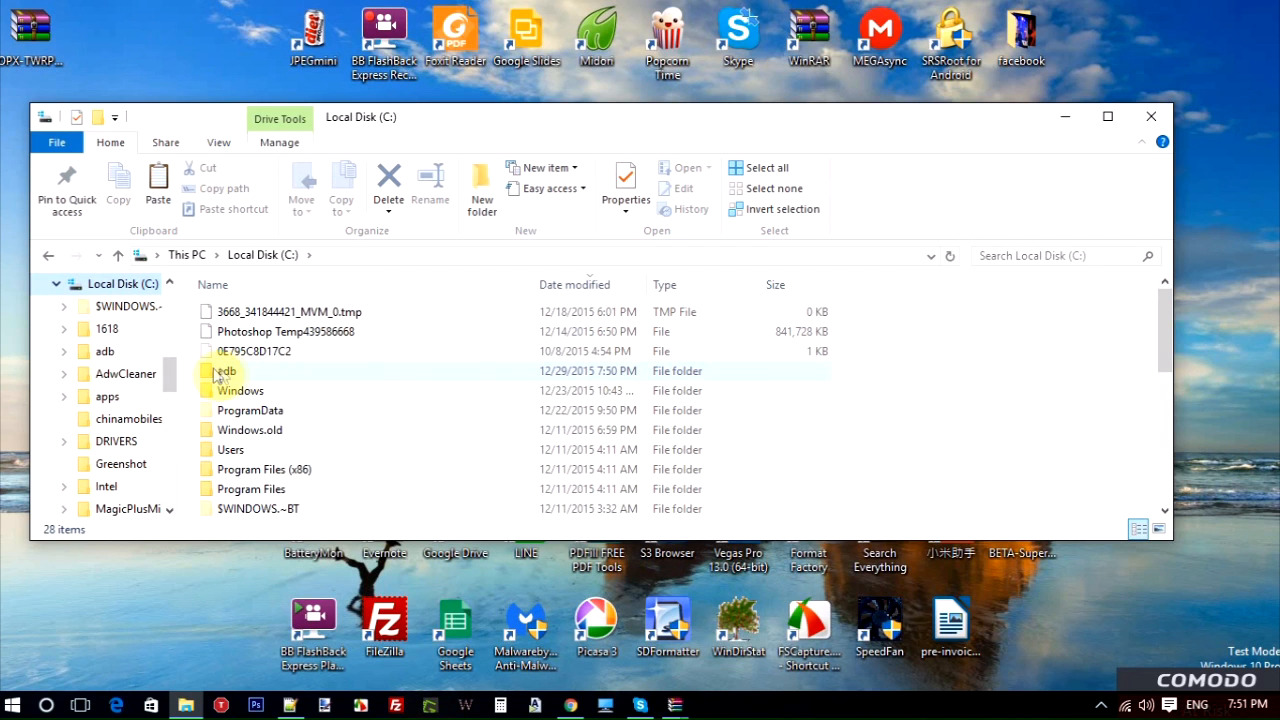
{"action": "mouse_move", "coordinate": [224, 375]}
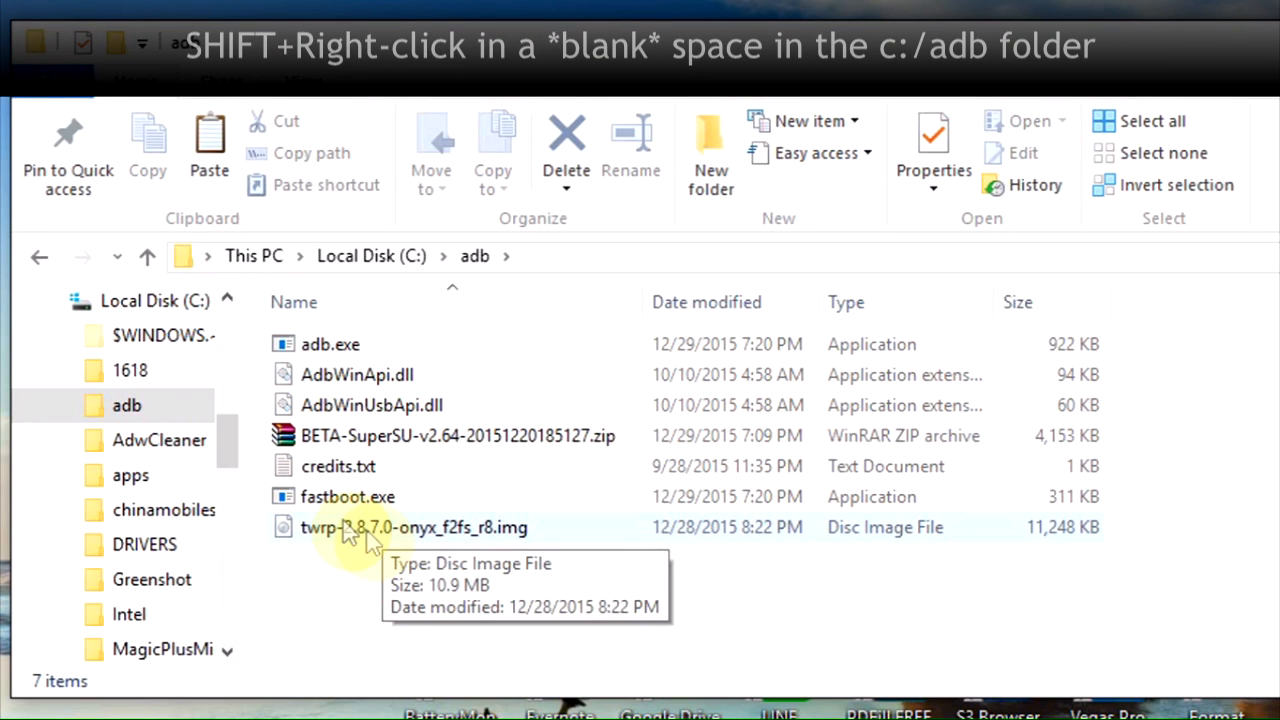
{"action": "mouse_move", "coordinate": [347, 496]}
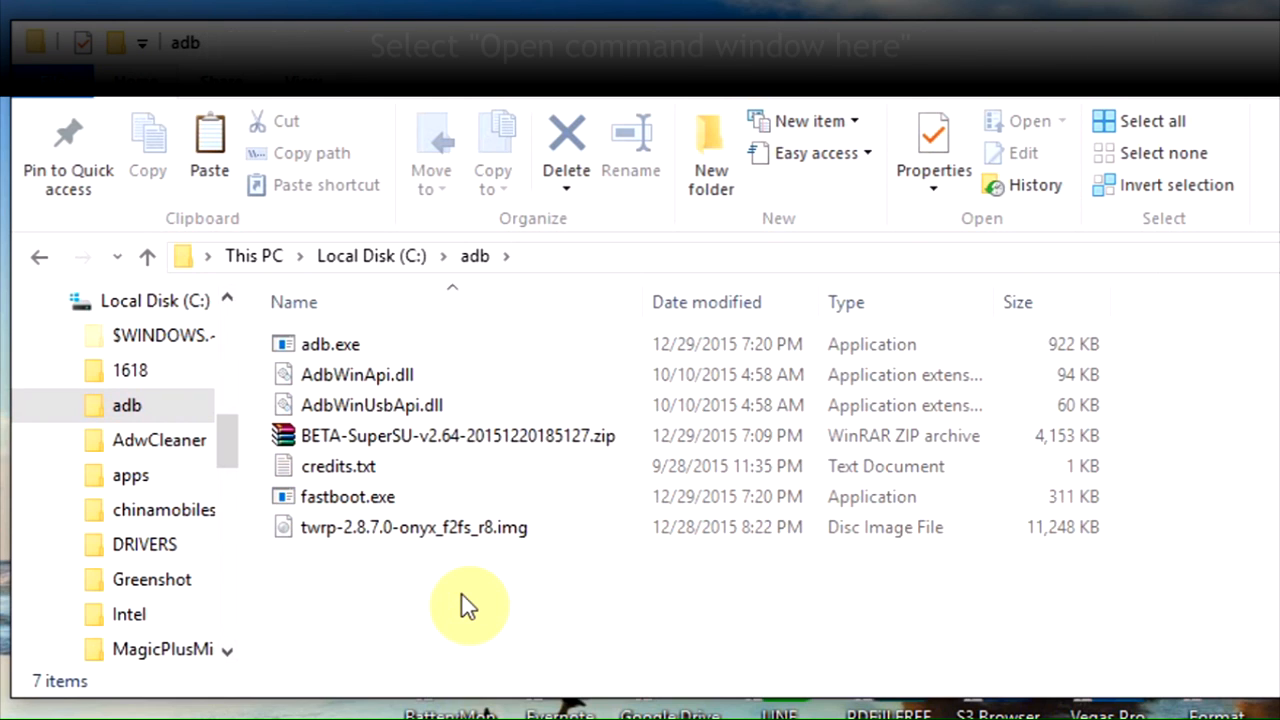
{"action": "right_click", "coordinate": [470, 600]}
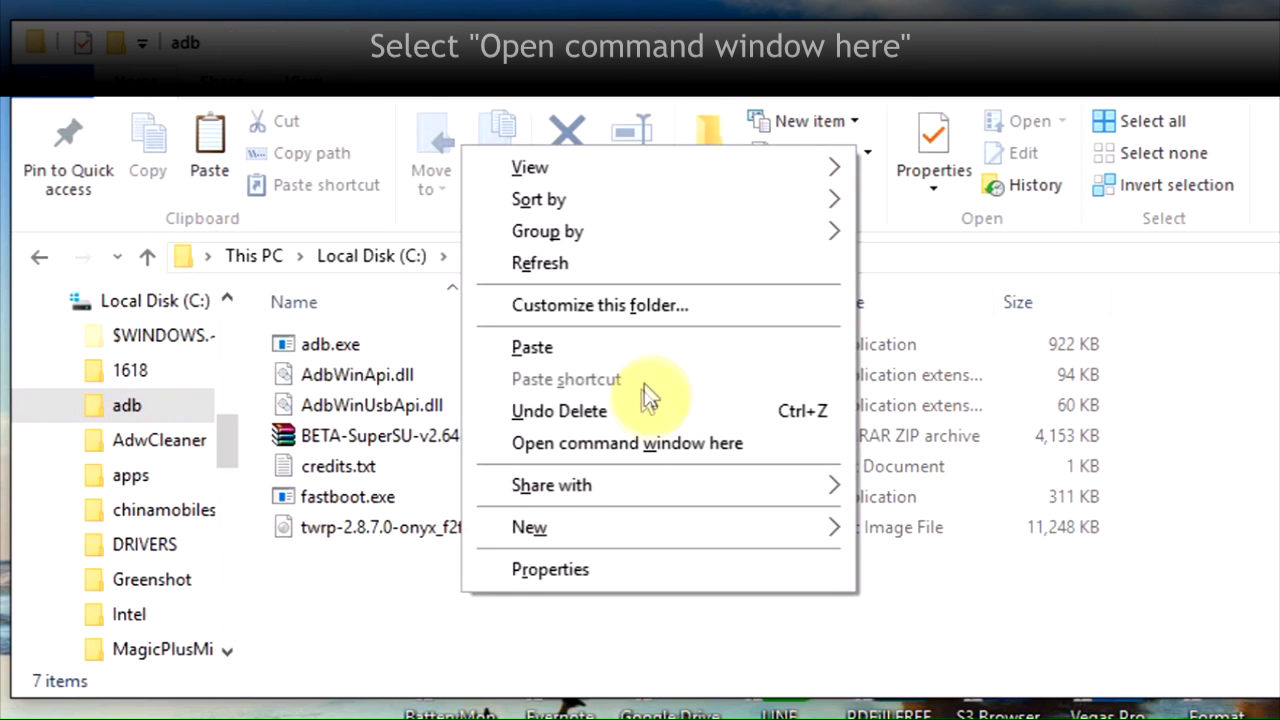
{"action": "mouse_move", "coordinate": [628, 443]}
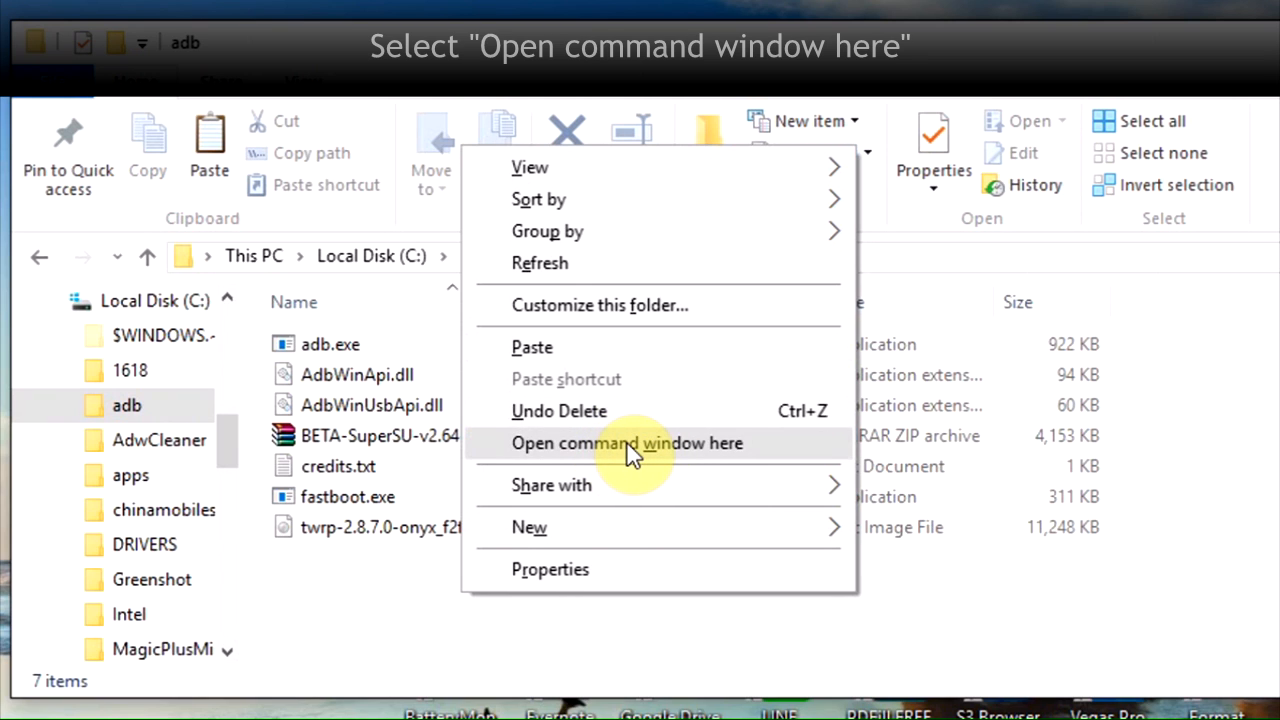
{"action": "left_click", "coordinate": [628, 443]}
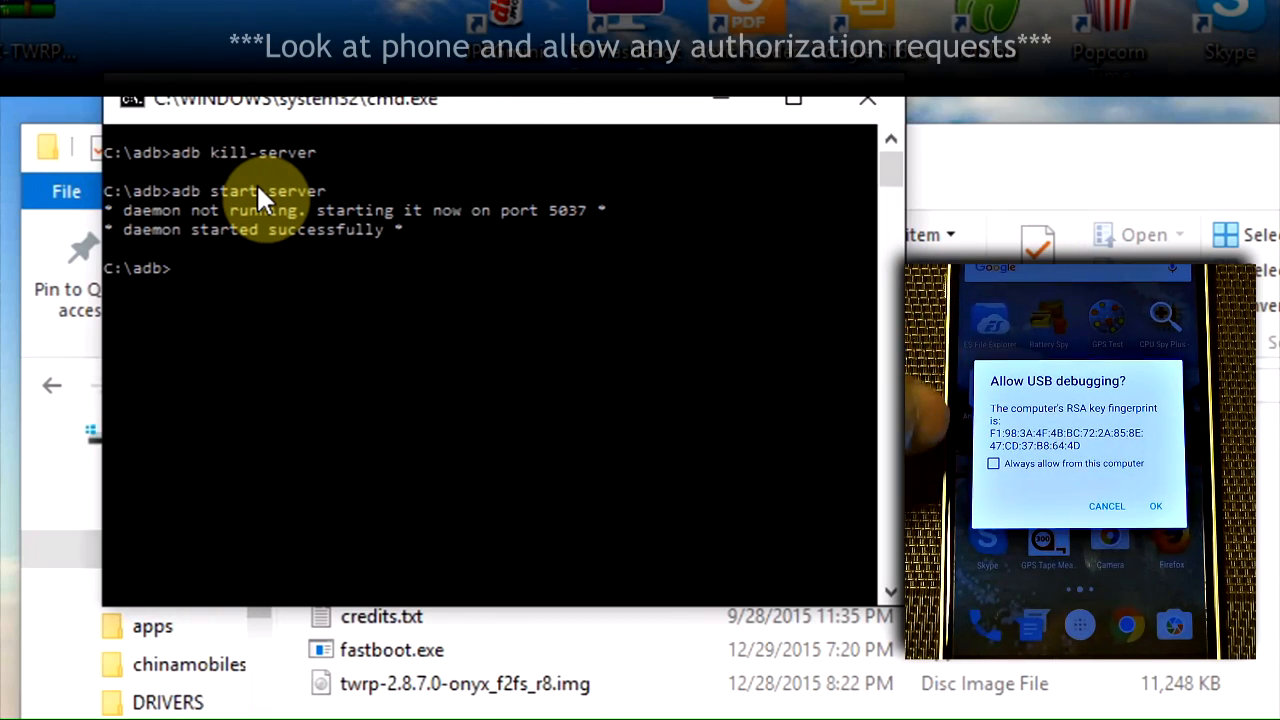
Authorize USB debugging on the phone for the restarted adb server.
{"action": "left_click", "coordinate": [993, 463]}
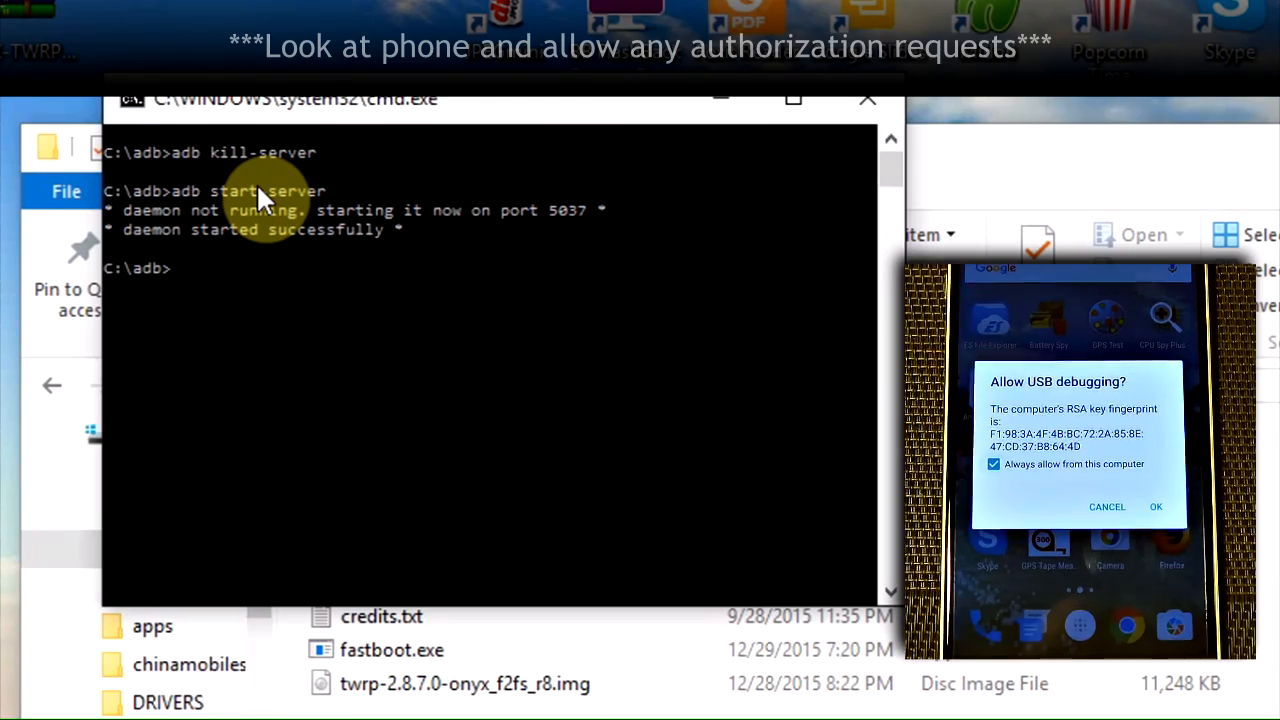
{"action": "left_click", "coordinate": [1156, 506]}
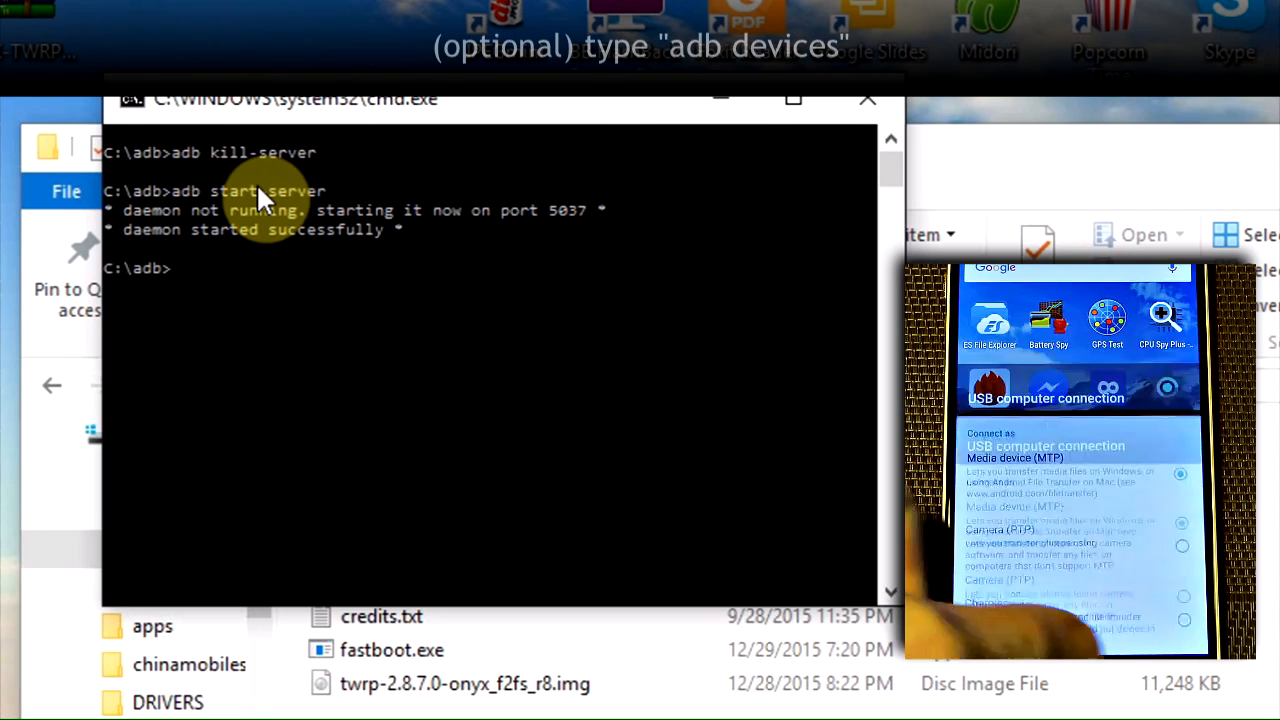
{"action": "type", "text": "adb devices"}
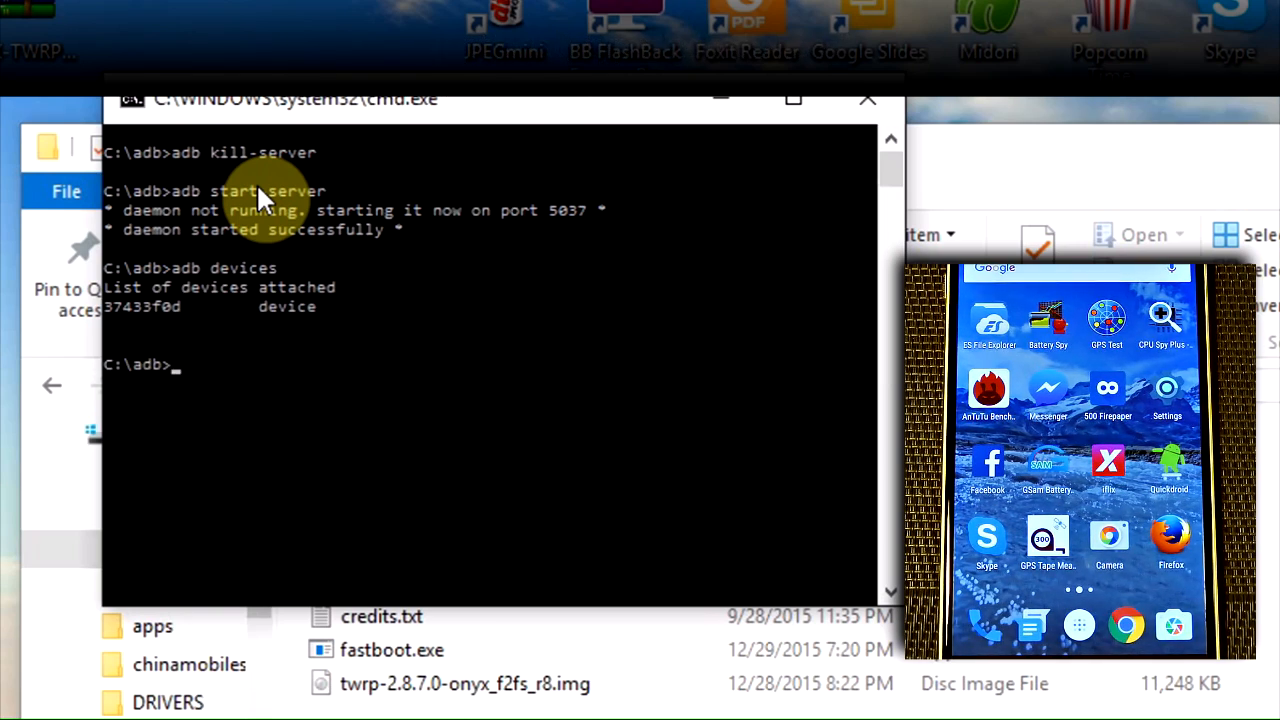
Reboot the phone into the bootloader with adb and run fastboot oem unlock.
{"action": "type", "text": "adb reboot bootloader"}
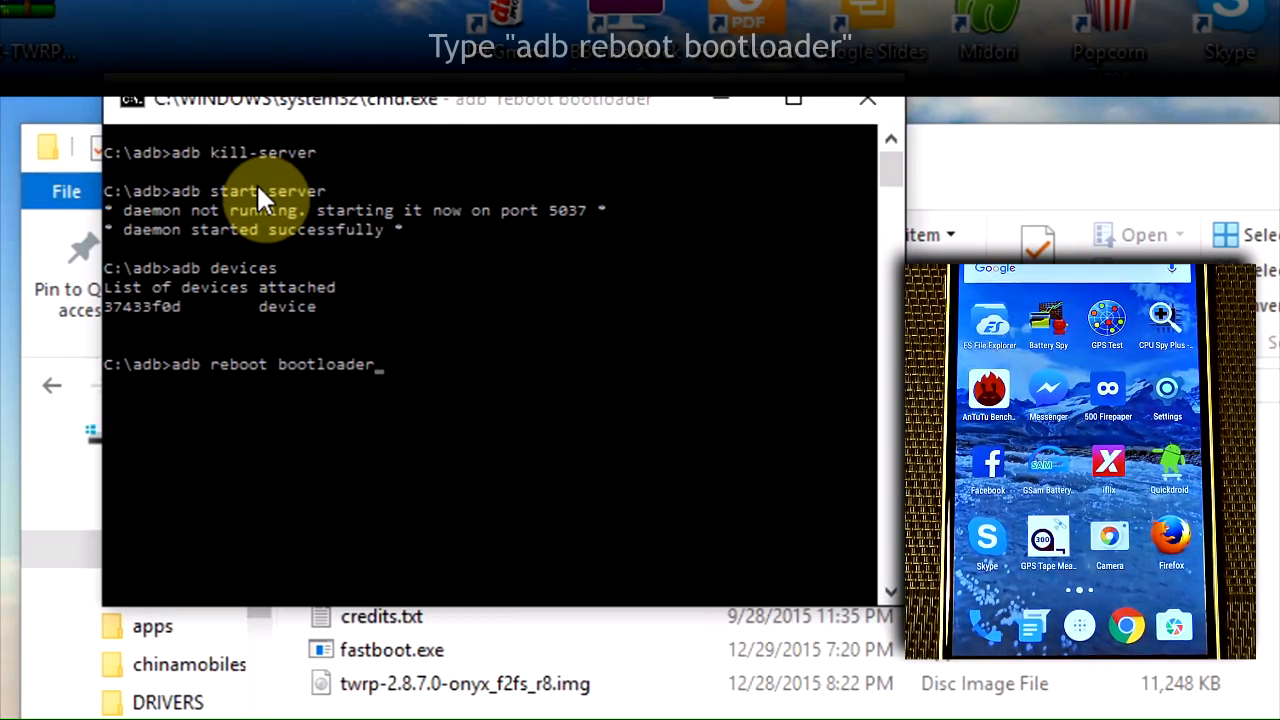
{"action": "key", "text": "enter"}
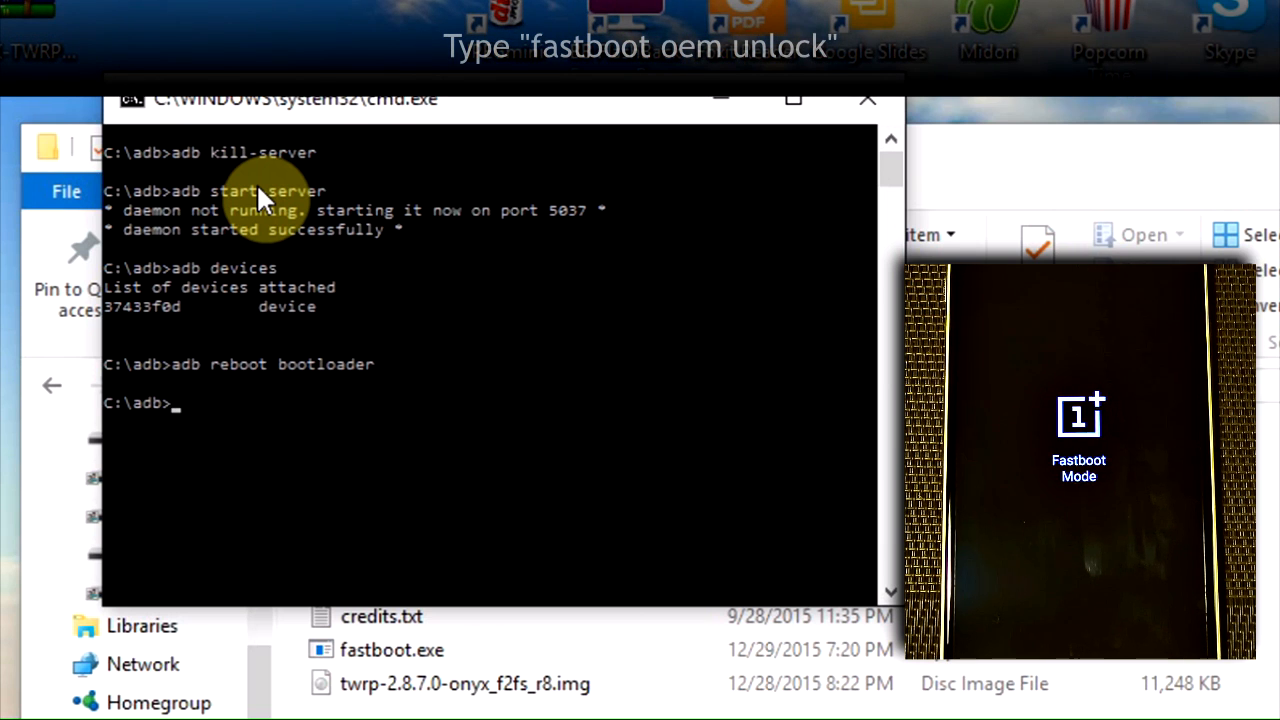
{"action": "type", "text": "f"}
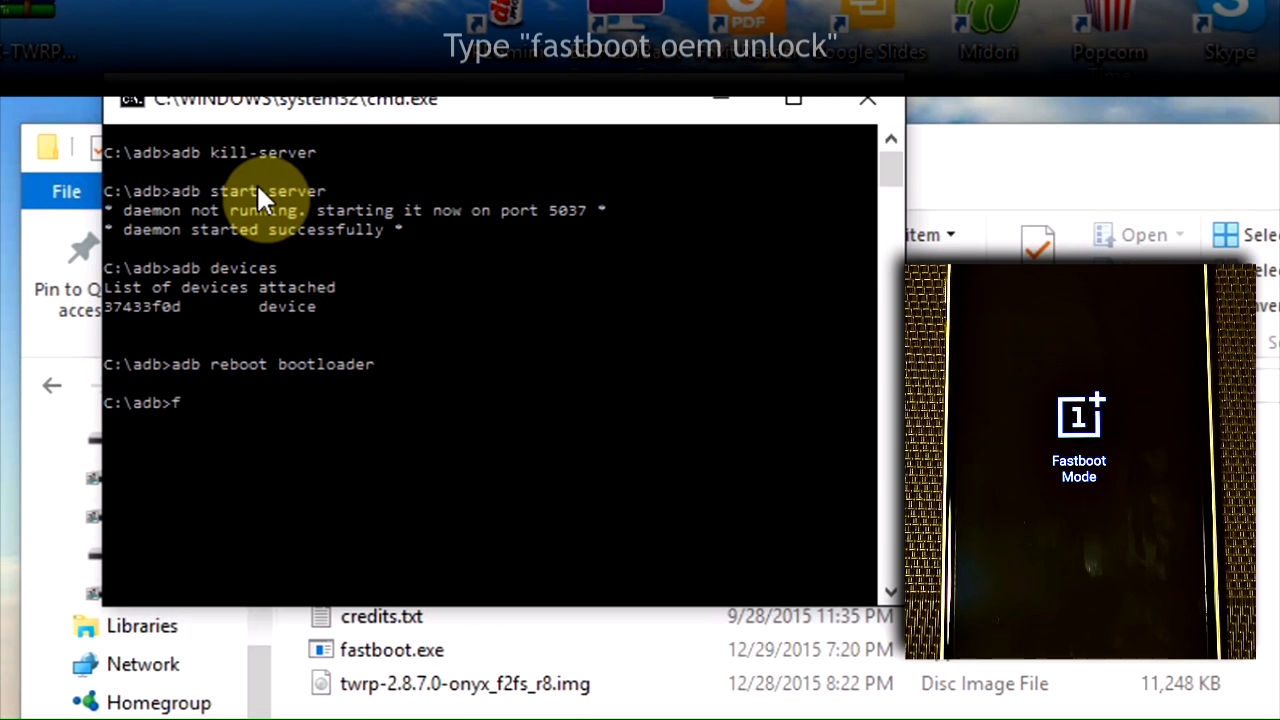
{"action": "type", "text": "astboot oem unlock"}
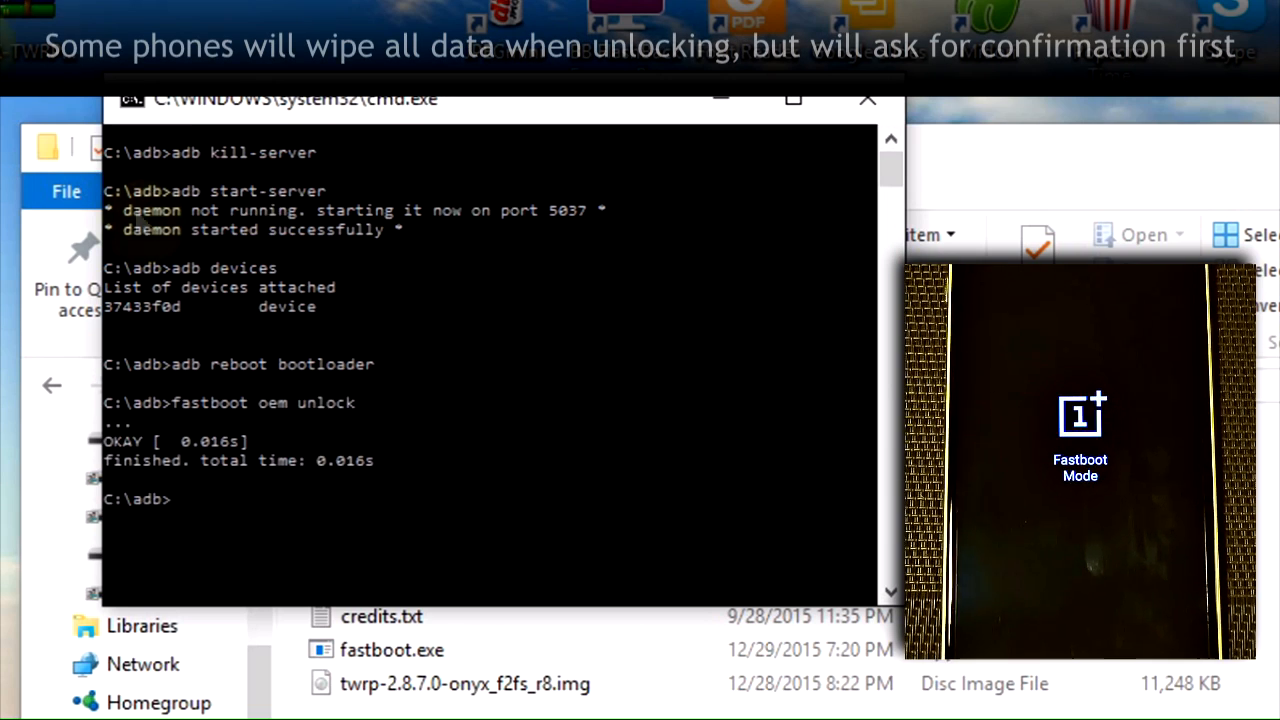
{"action": "mouse_move", "coordinate": [755, 430]}
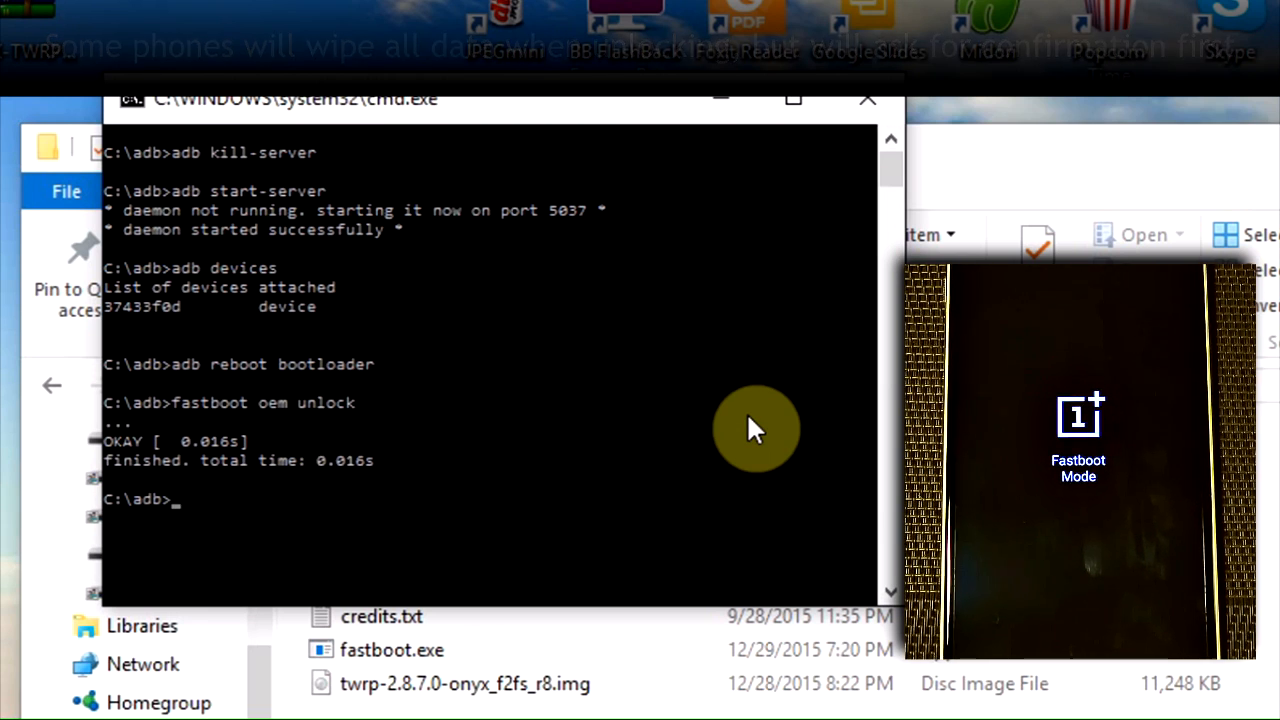
{"action": "type", "text": "fastboot"}
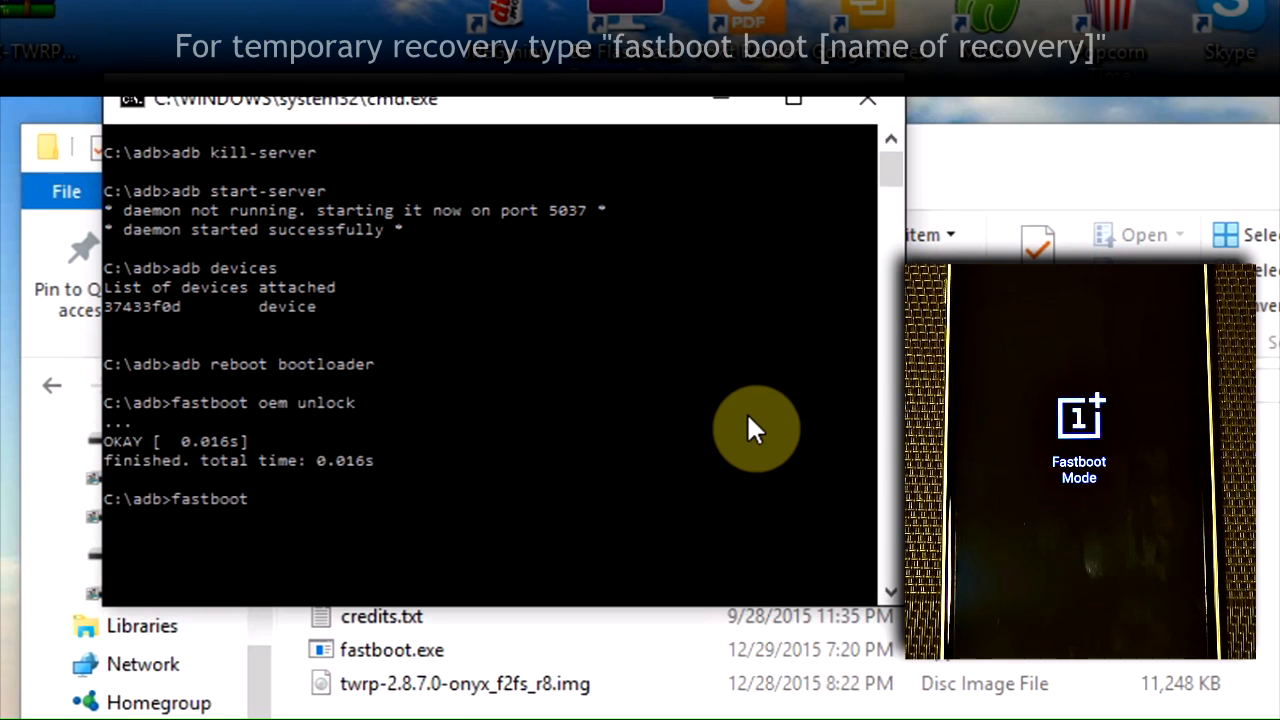
Run 'fastboot boot twrp.img' to temporarily boot the phone into TWRP.
{"action": "type", "text": "bo"}
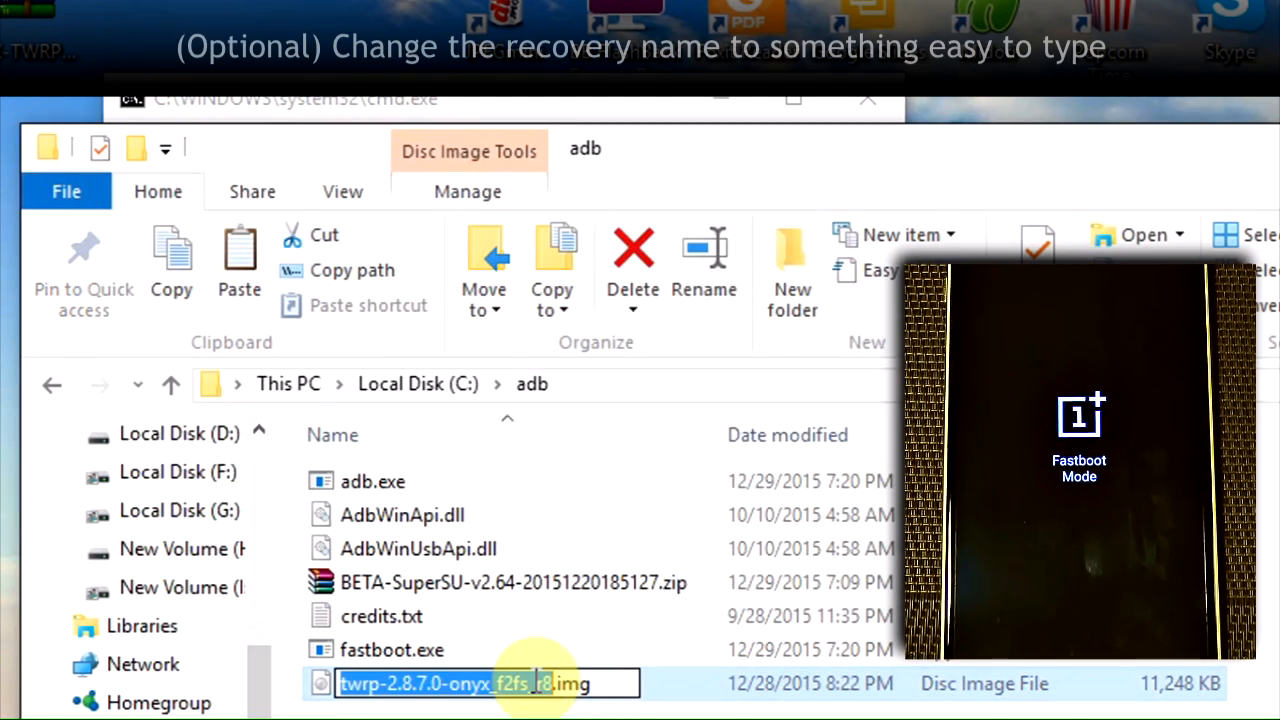
{"action": "type", "text": "twrp.img"}
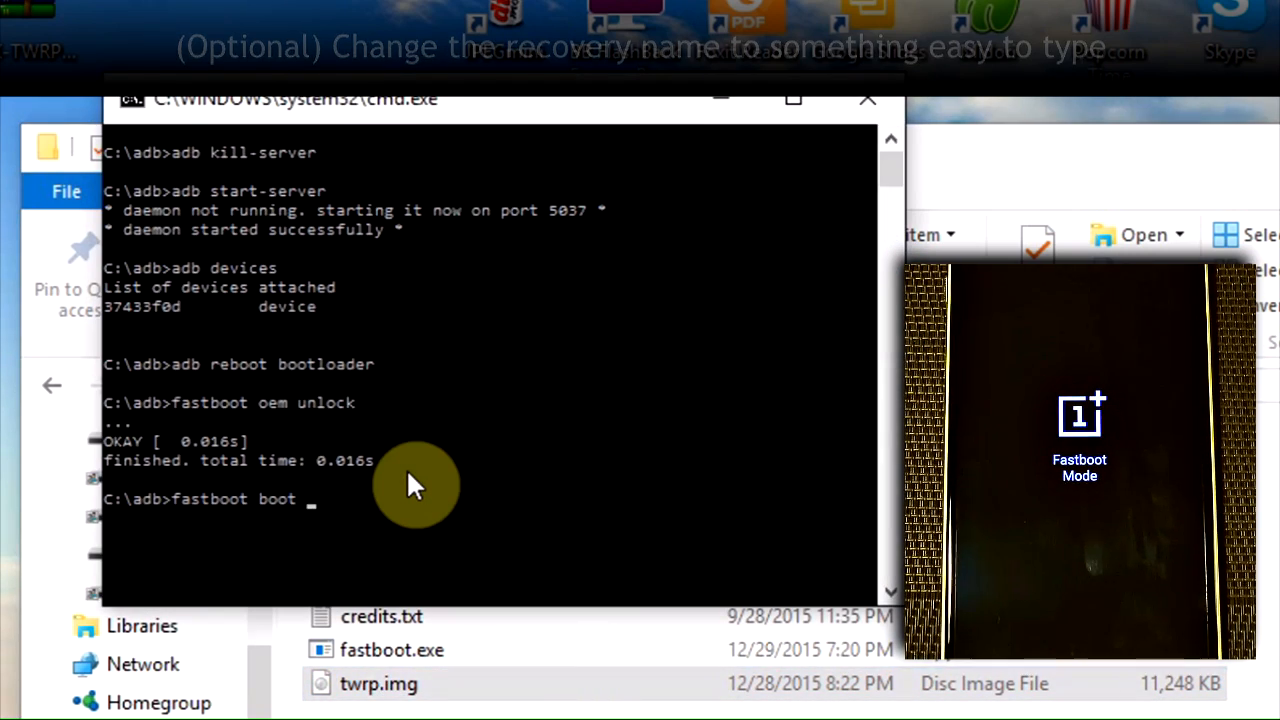
{"action": "type", "text": "twrp"}
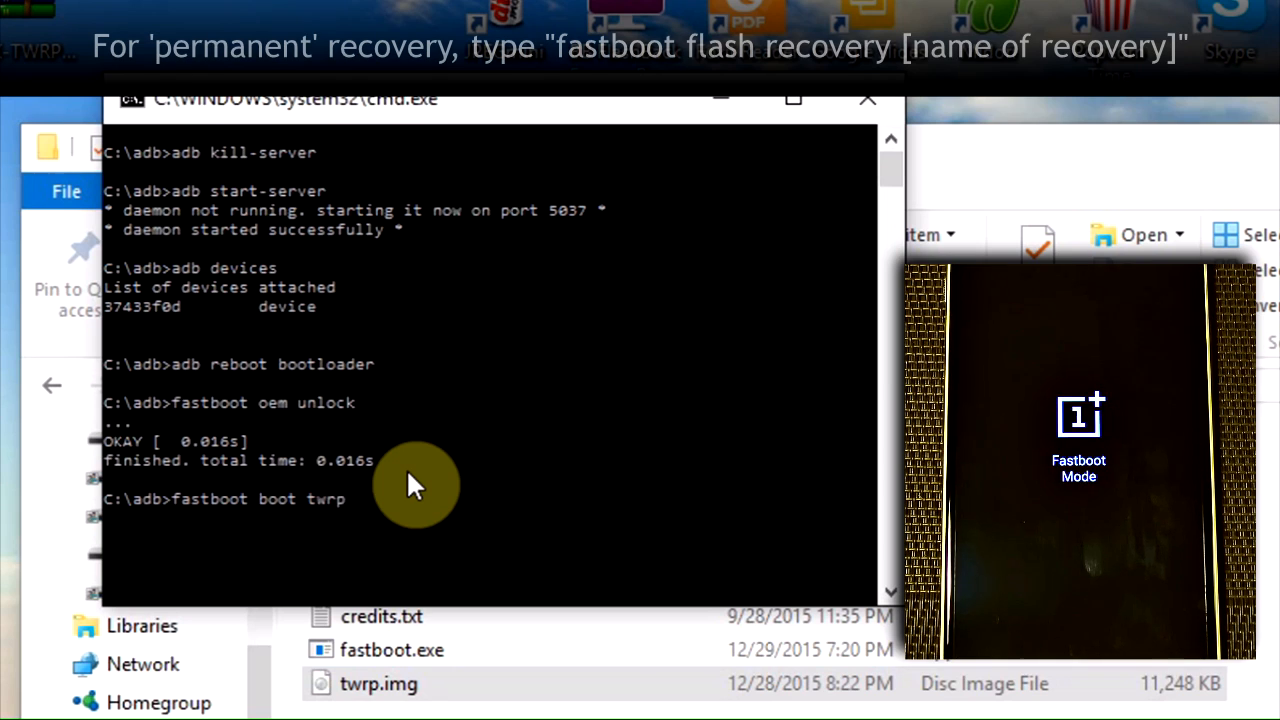
{"action": "type", "text": ".img"}
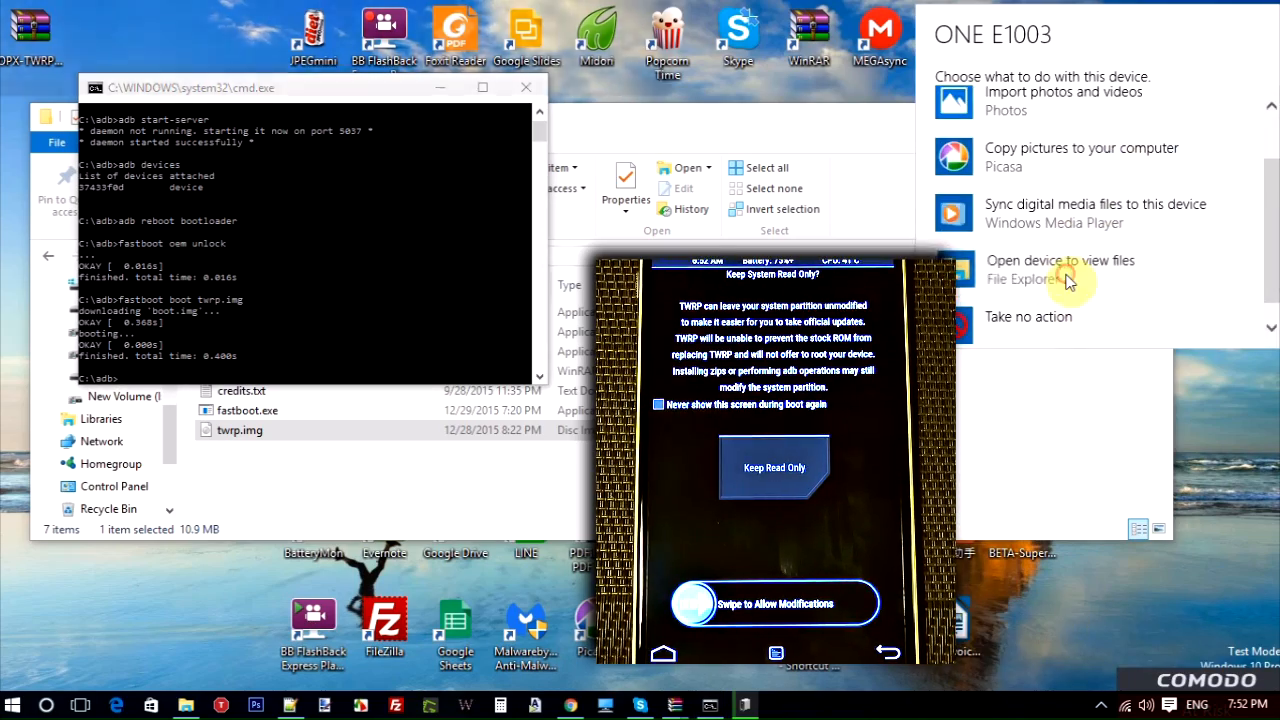
Open the phone's Internal Storage from AutoPlay and select the BETA-SuperSU zip to copy.
{"action": "left_click", "coordinate": [1060, 268]}
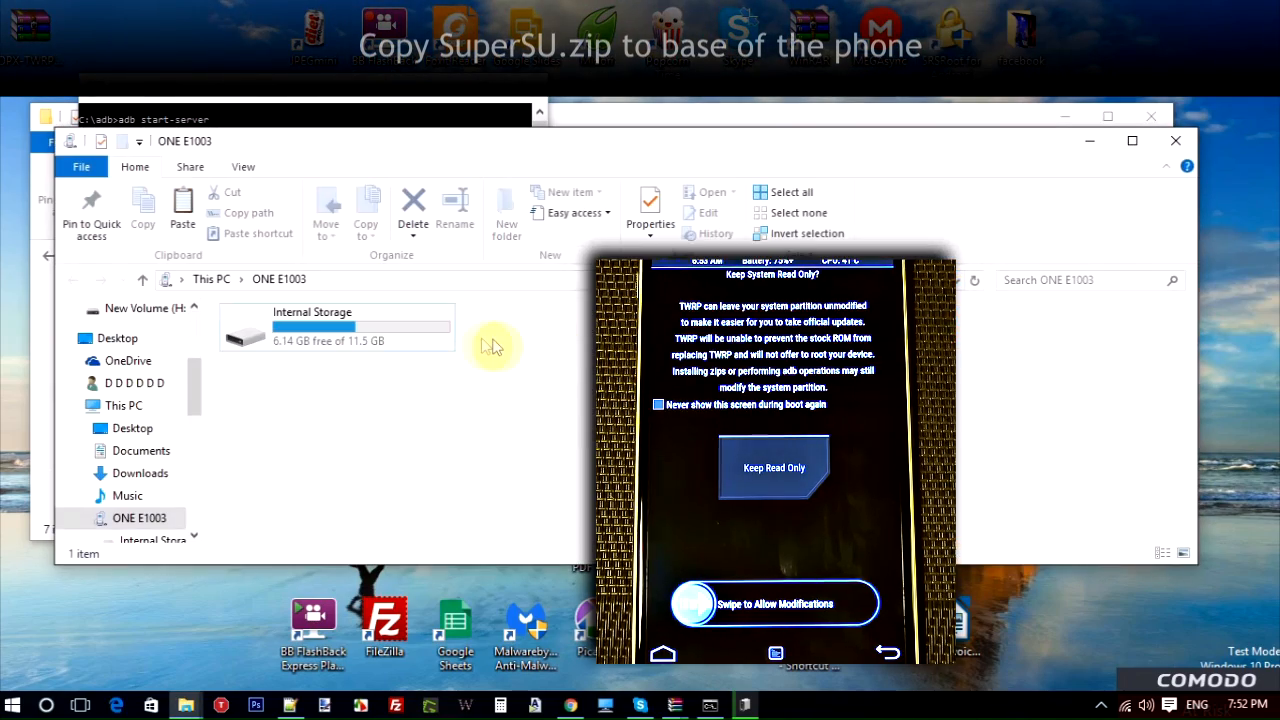
{"action": "double_click", "coordinate": [335, 327]}
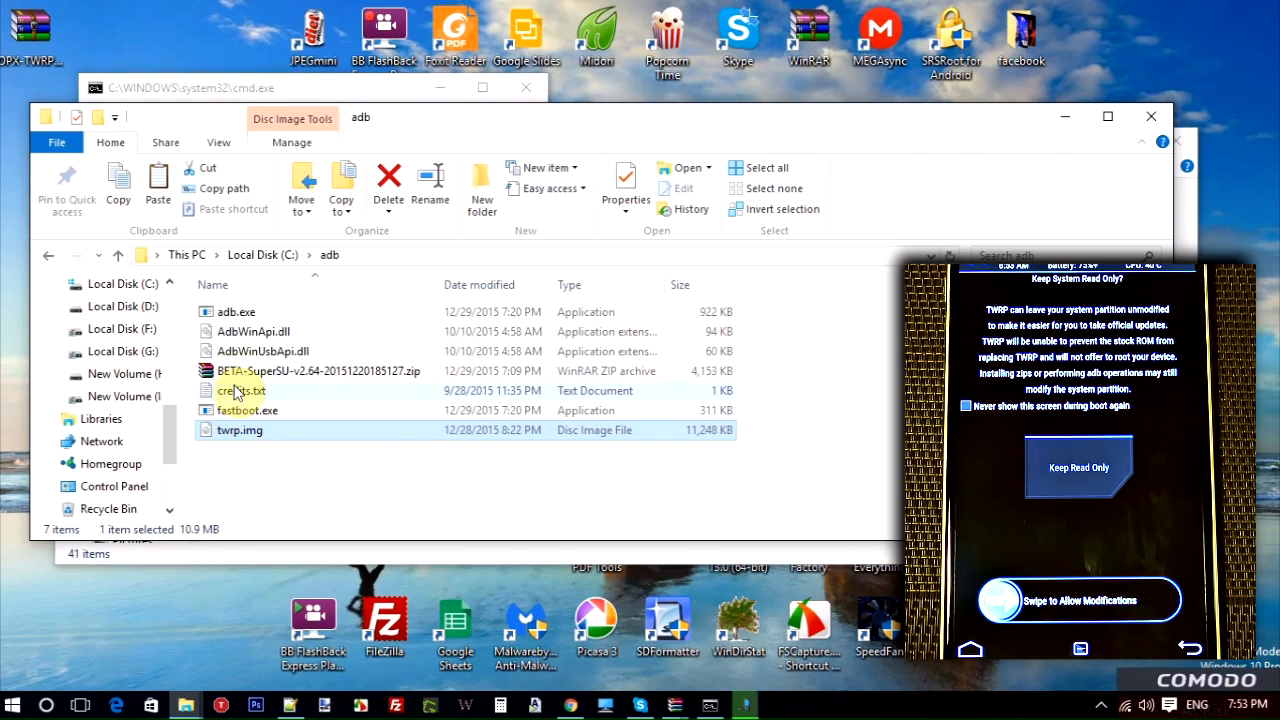
{"action": "left_click", "coordinate": [318, 371]}
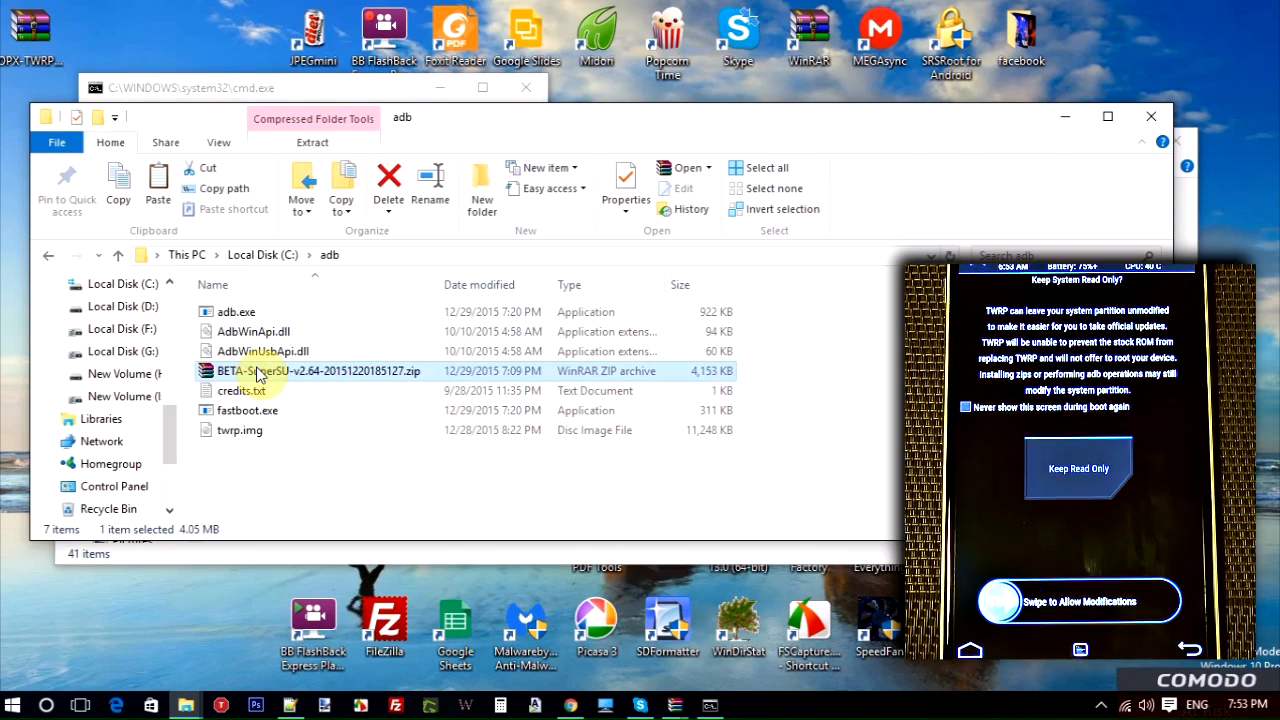
{"action": "mouse_move", "coordinate": [280, 371]}
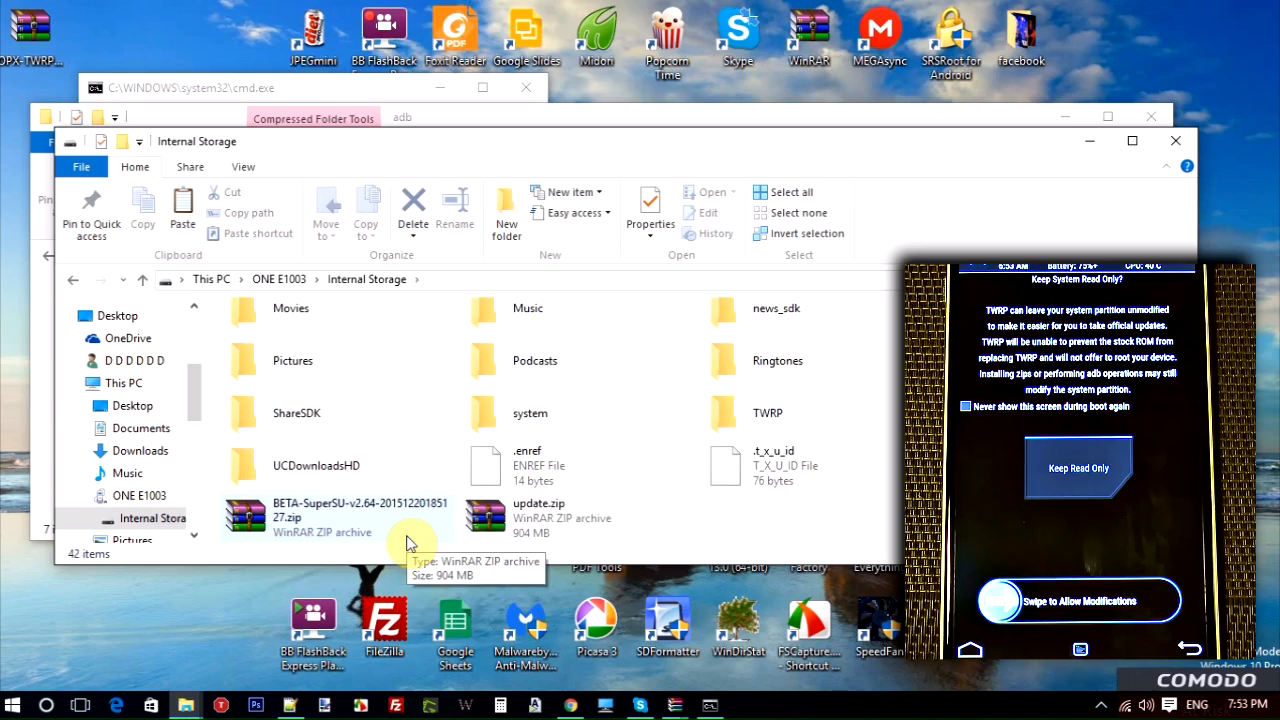
{"action": "mouse_move", "coordinate": [630, 442]}
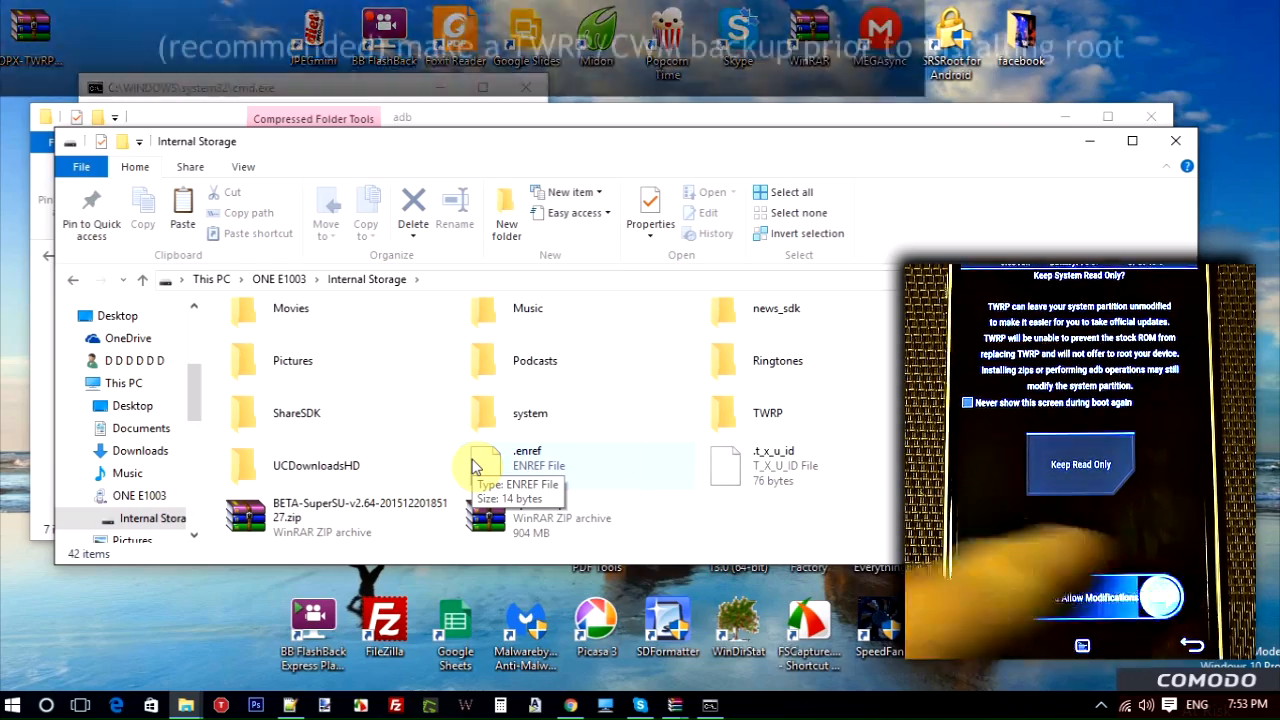
Close the Internal Storage window, leaving the C:\adb folder window open.
{"action": "left_click", "coordinate": [1080, 464]}
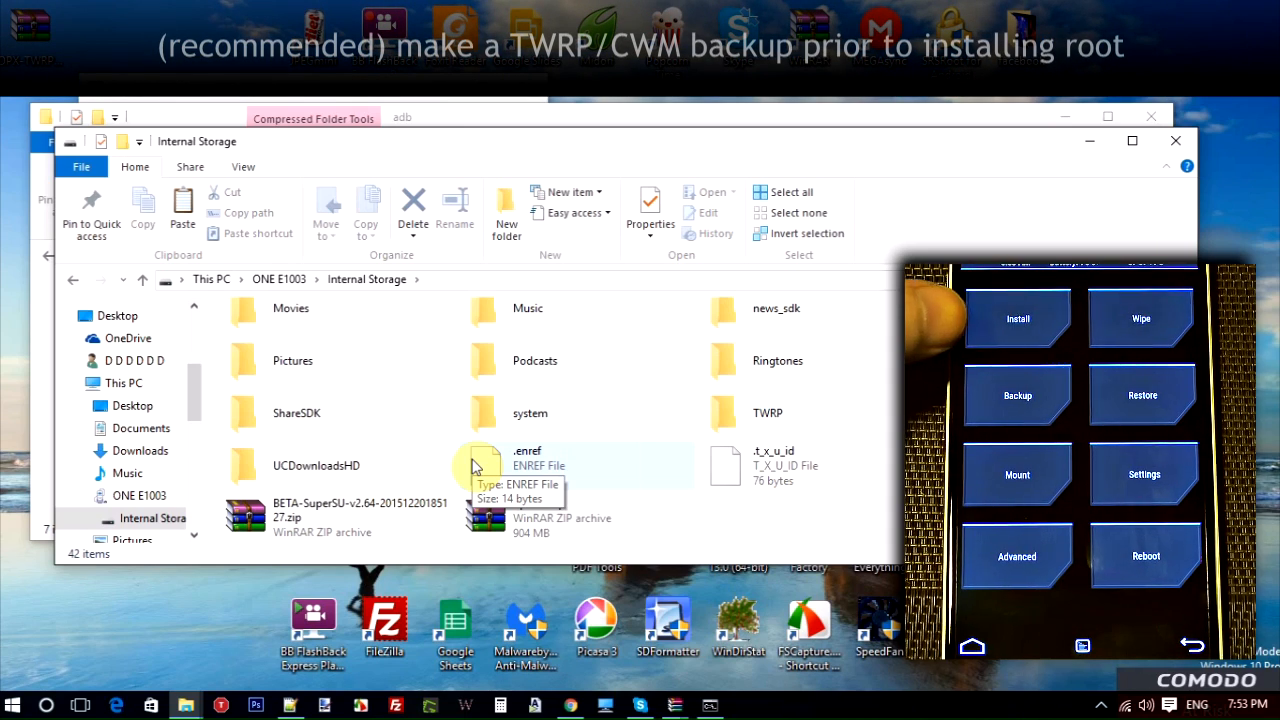
{"action": "left_click", "coordinate": [1017, 318]}
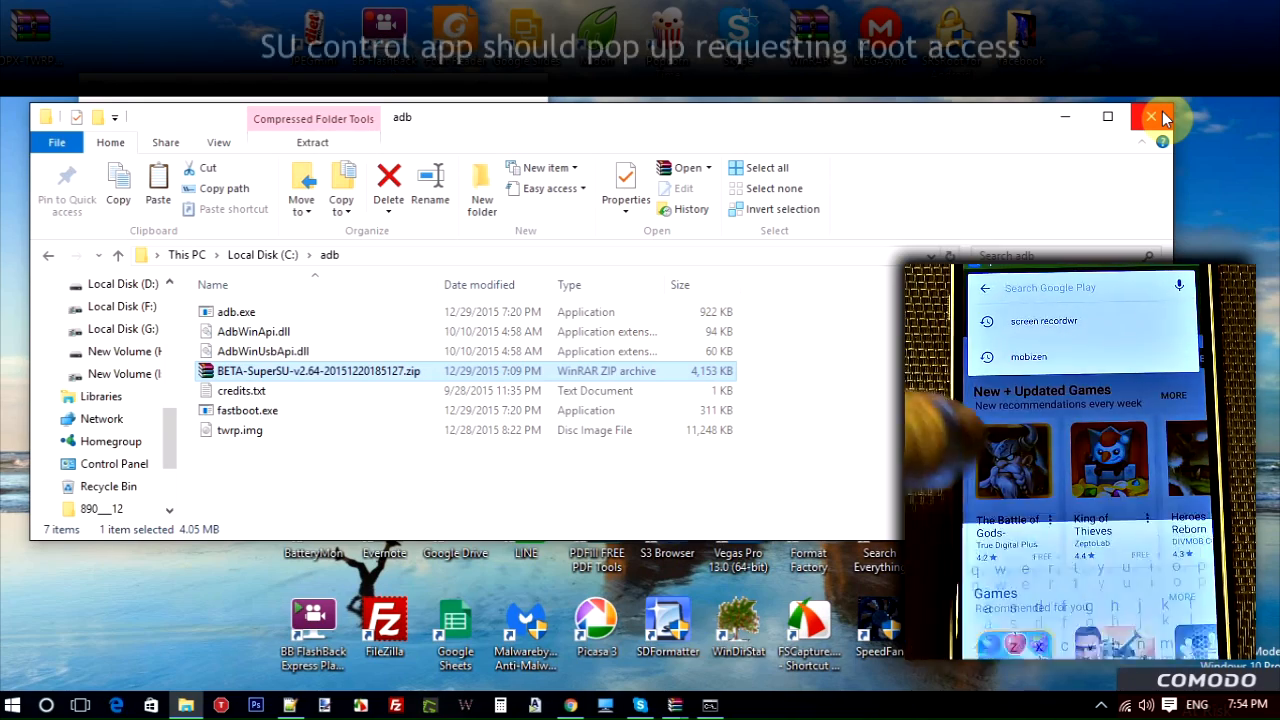
Close the adb folder window and focus the Command Prompt beside the phone's home screen.
{"action": "left_click", "coordinate": [1150, 117]}
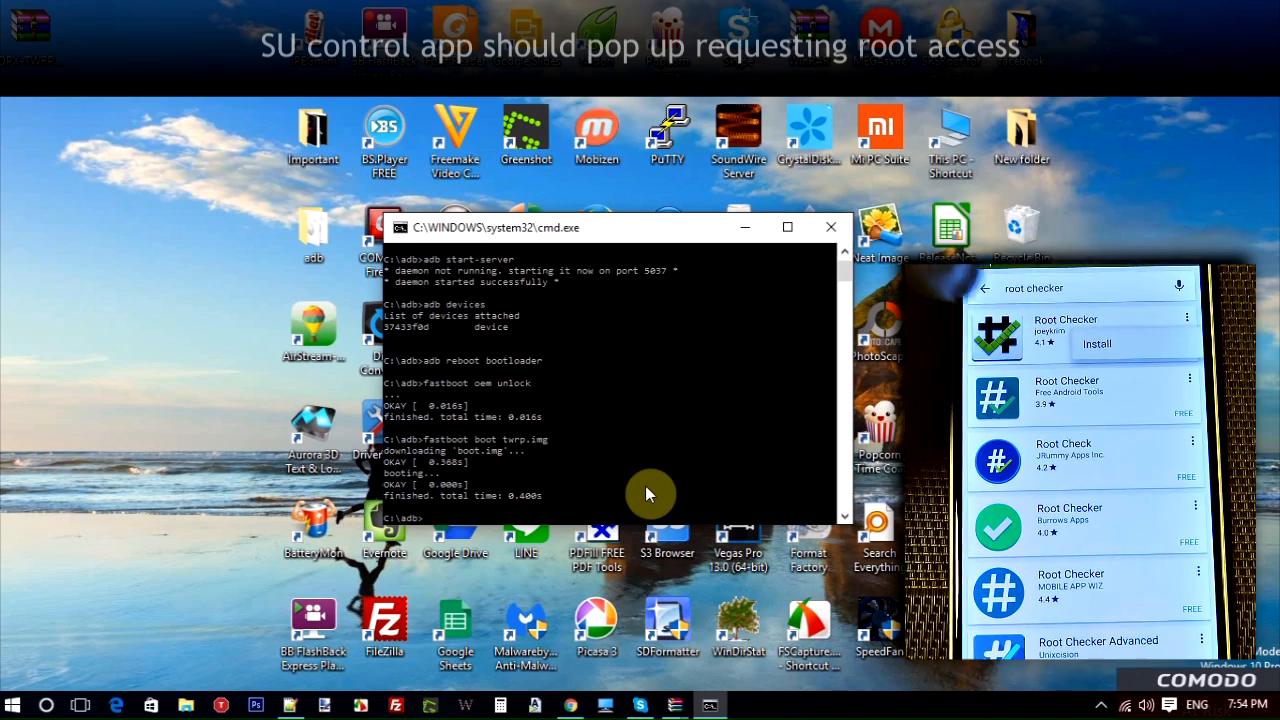
{"action": "left_click", "coordinate": [1097, 343]}
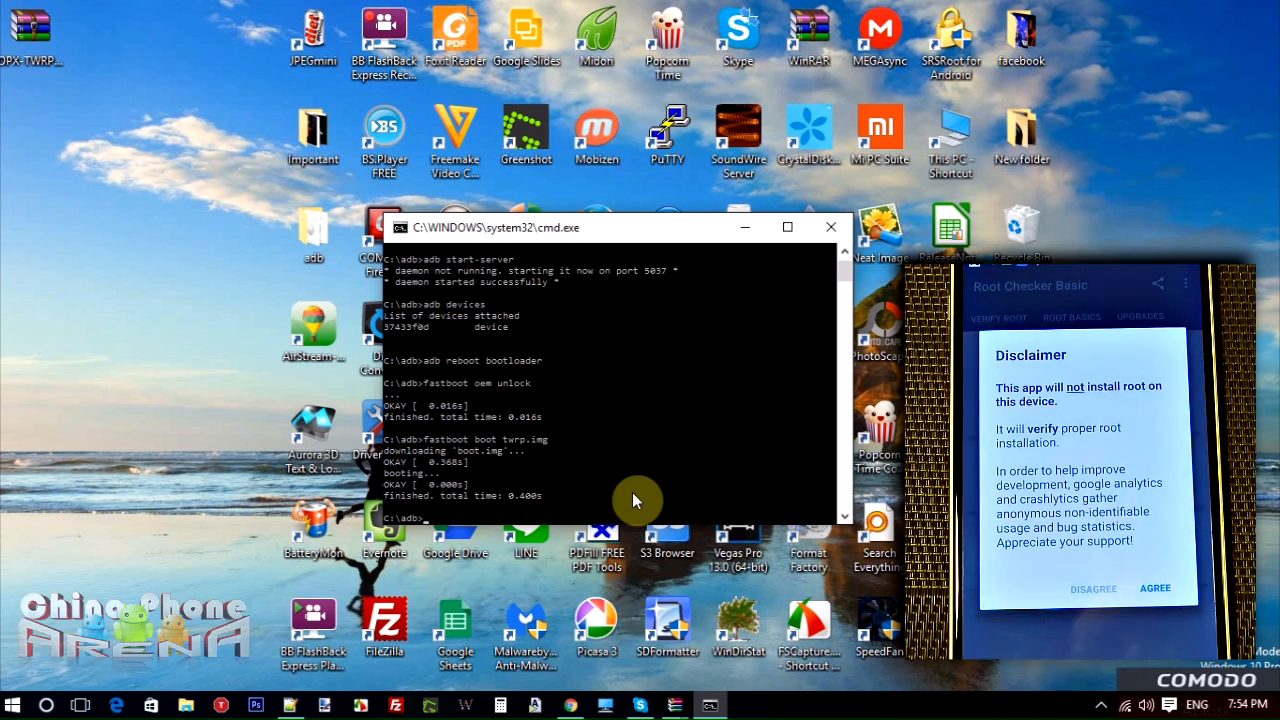
{"action": "left_click", "coordinate": [1154, 588]}
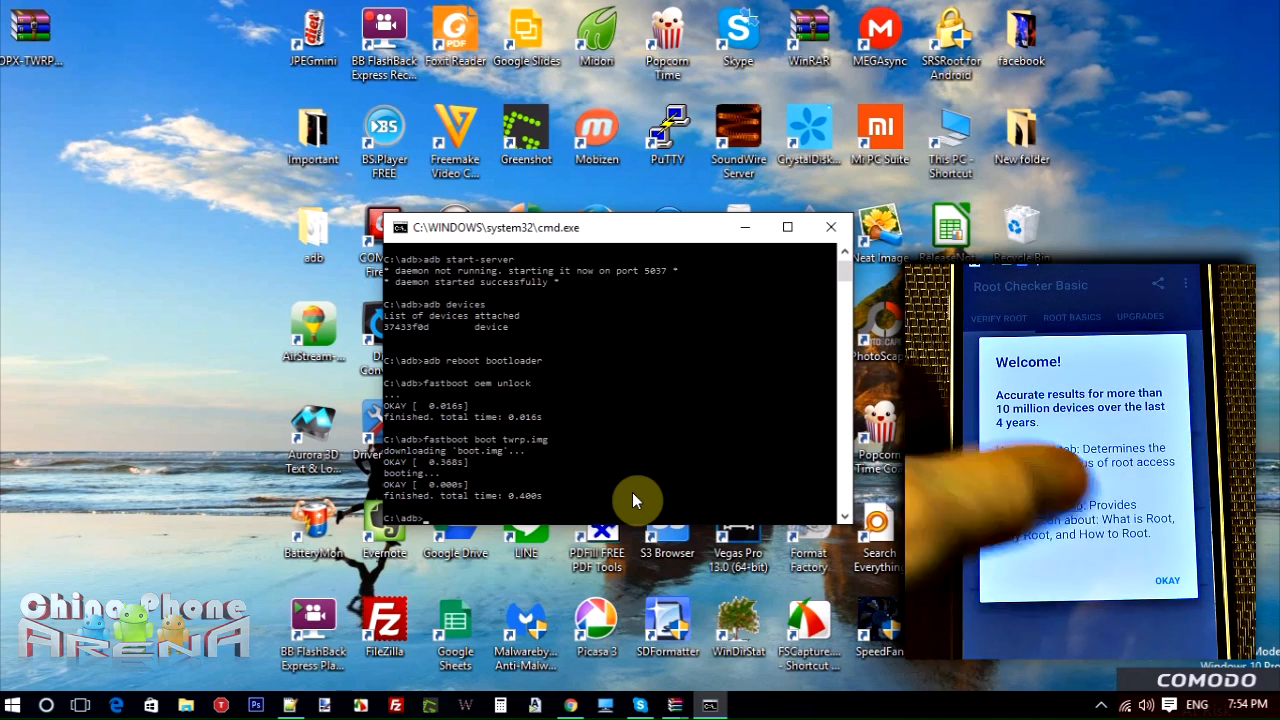
{"action": "left_click", "coordinate": [1167, 580]}
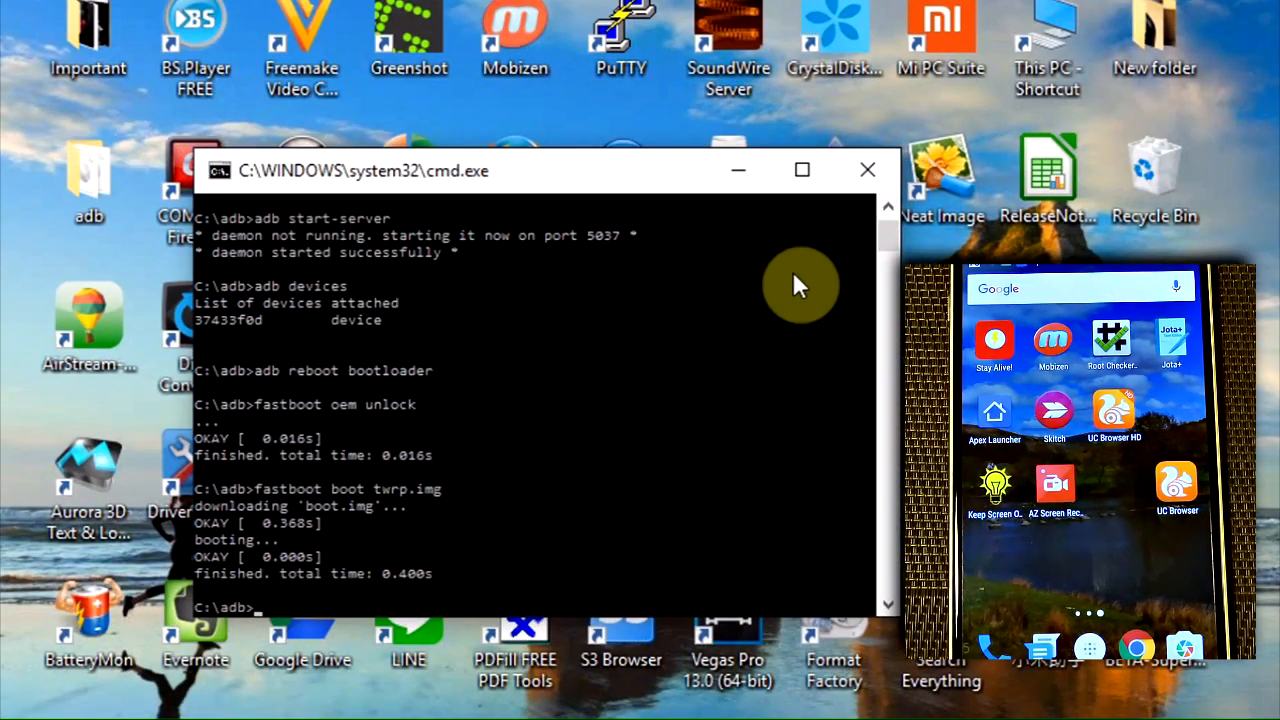
{"action": "mouse_move", "coordinate": [800, 285]}
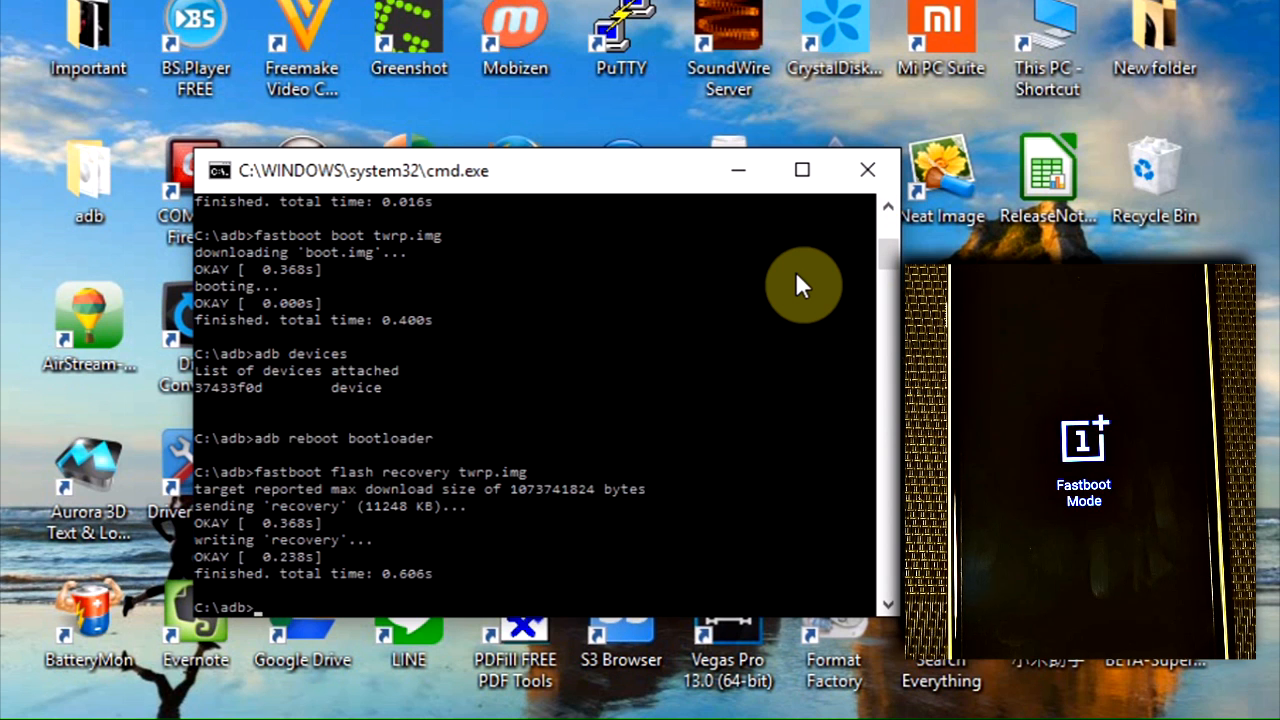
Type the fastboot command to flash twrp.img to the recovery partition.
{"action": "type", "text": "fastboot boot twrp.img"}
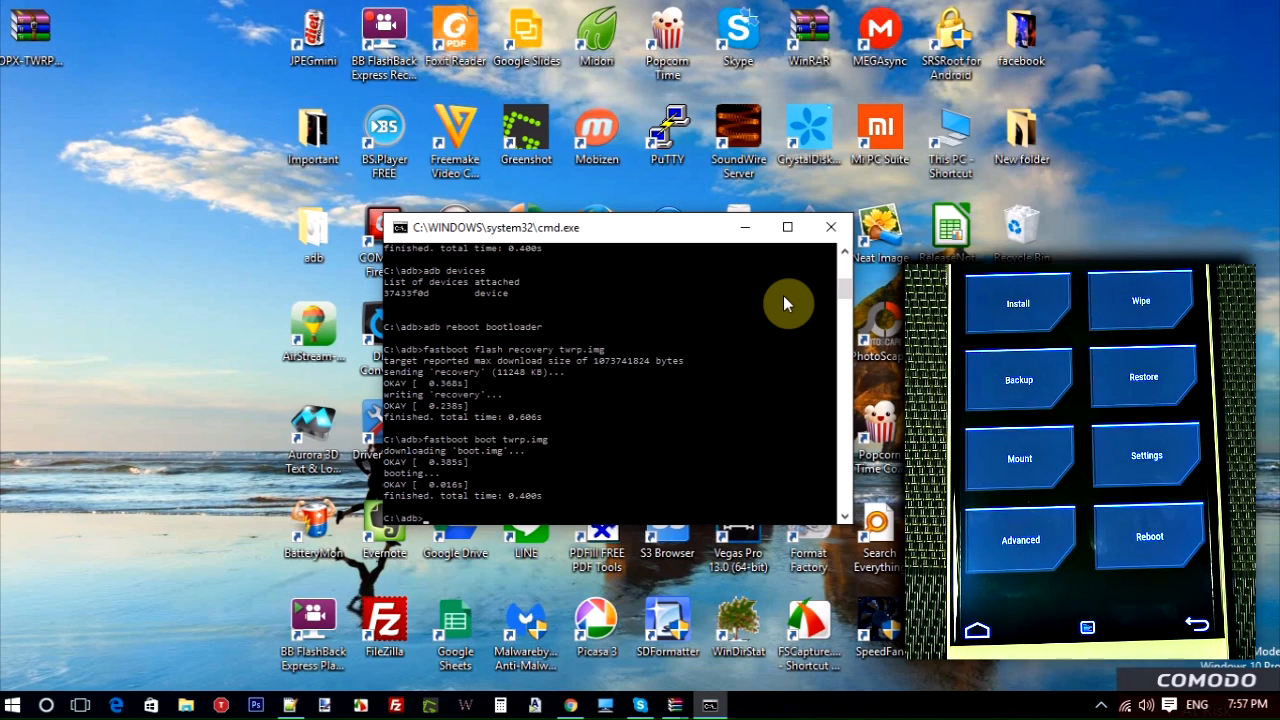
{"action": "mouse_move", "coordinate": [834, 227]}
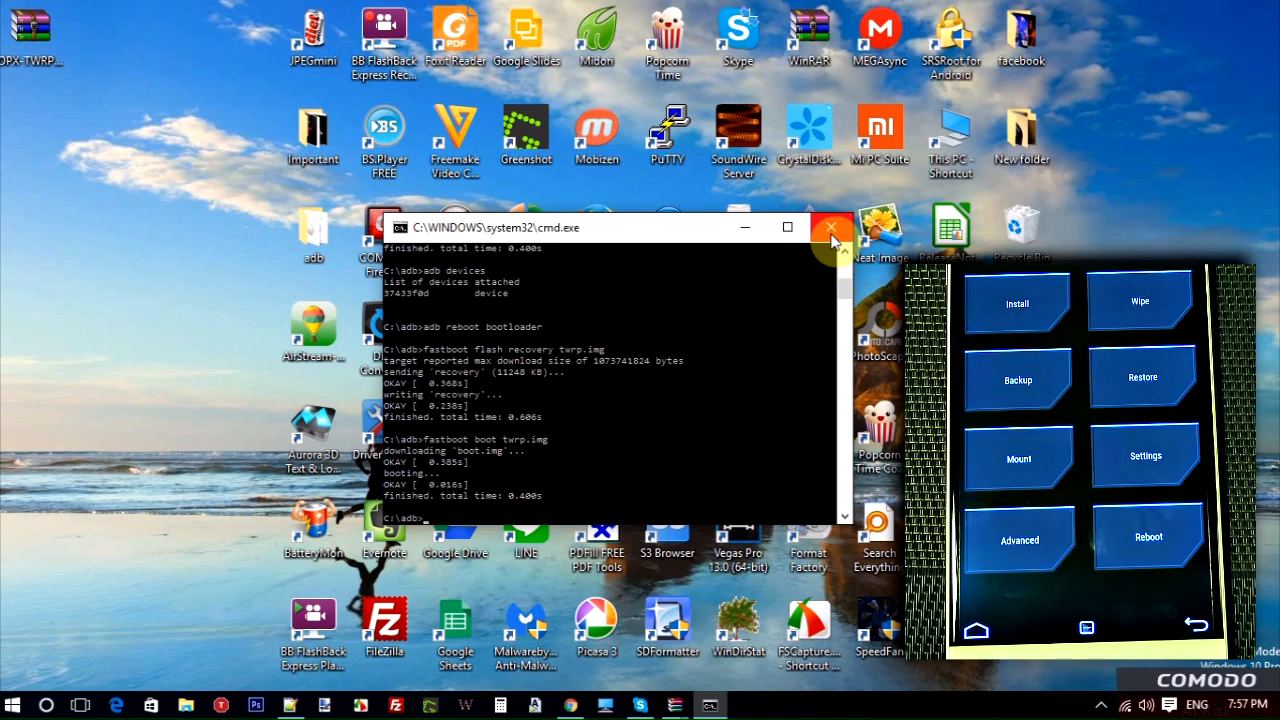